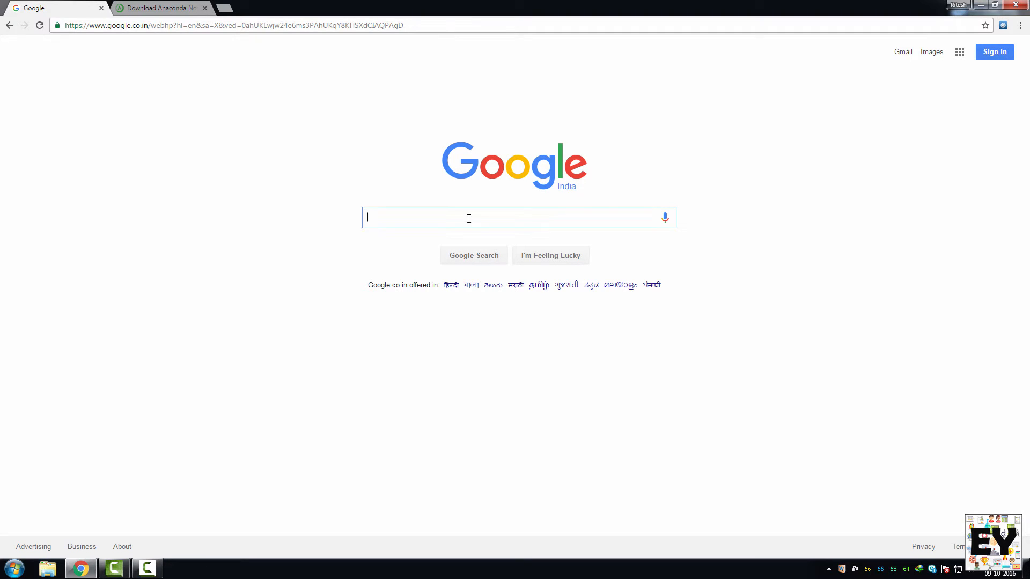
Step: Search Google for 'anaconda python'
{"action": "type", "text": "anaconda pyt"}
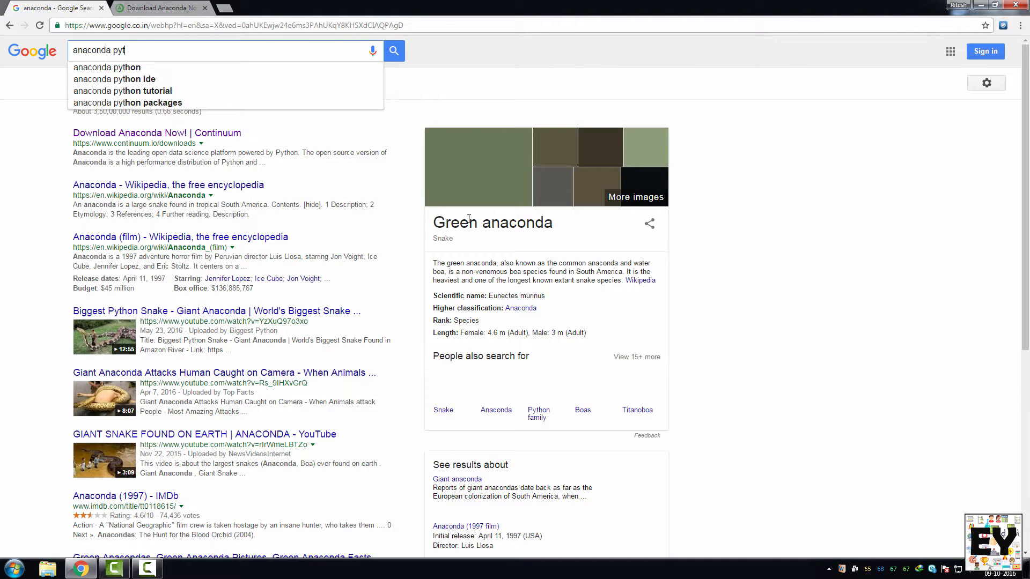
{"action": "left_click", "coordinate": [106, 66]}
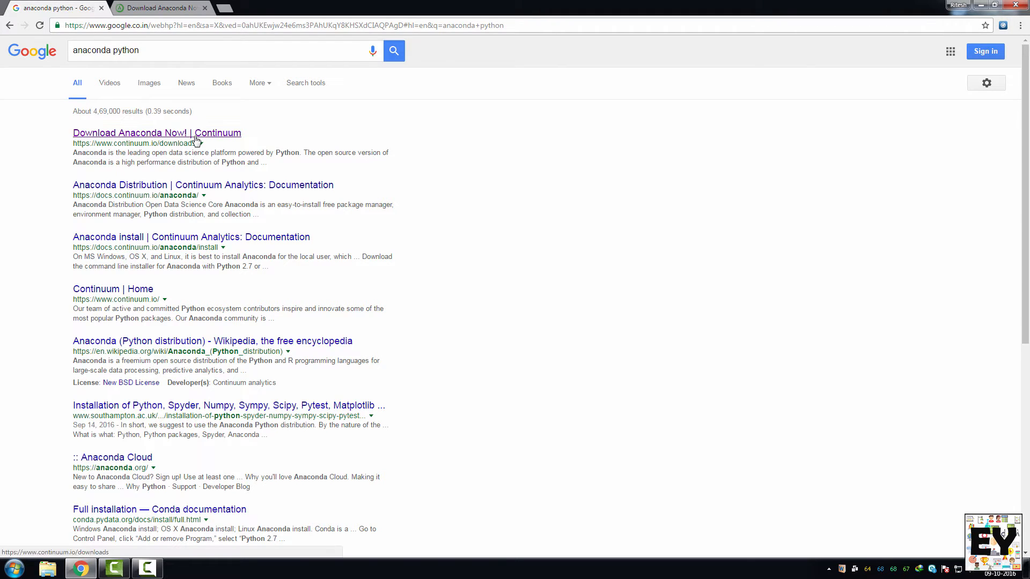
Step: Open the 'Download Anaconda Now! | Continuum' result to reach the download page
{"action": "left_click", "coordinate": [156, 133]}
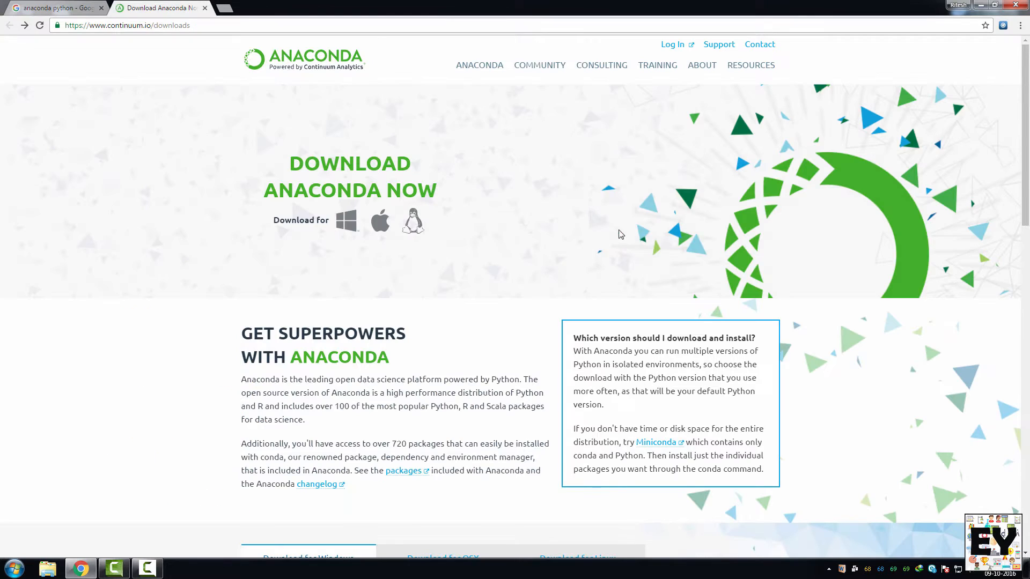
{"action": "mouse_move", "coordinate": [203, 195]}
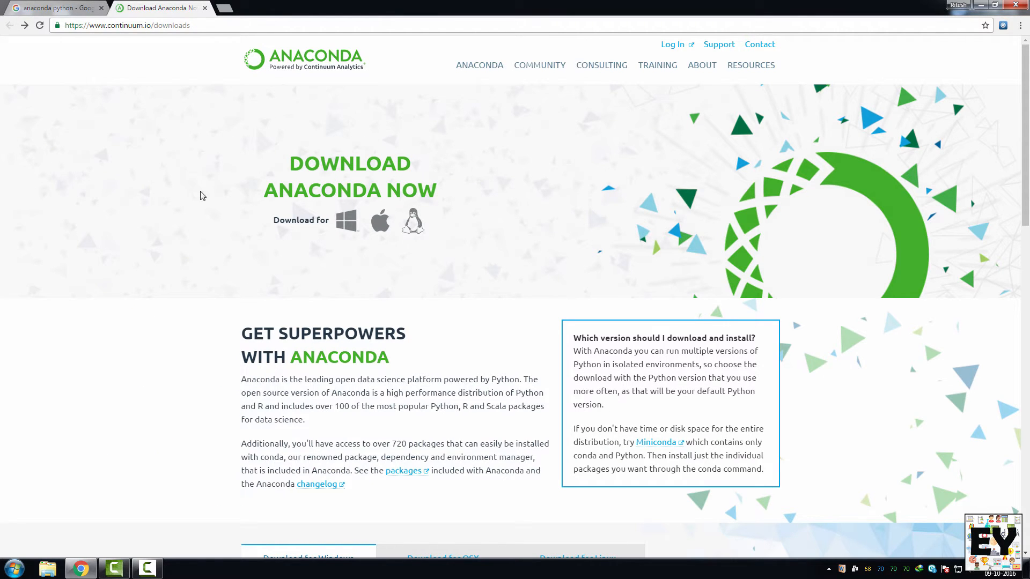
{"action": "mouse_move", "coordinate": [248, 266]}
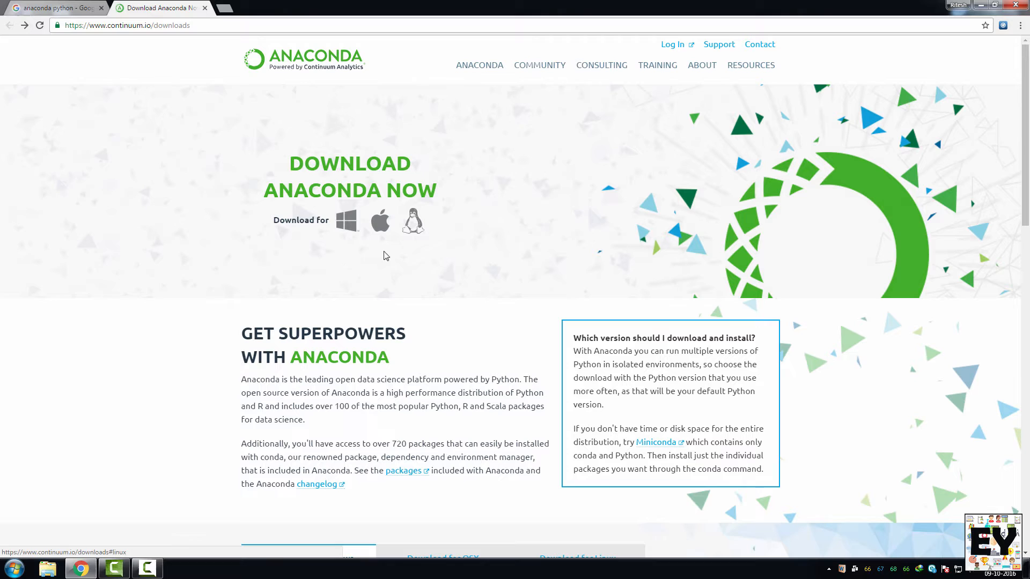
{"action": "mouse_move", "coordinate": [347, 221]}
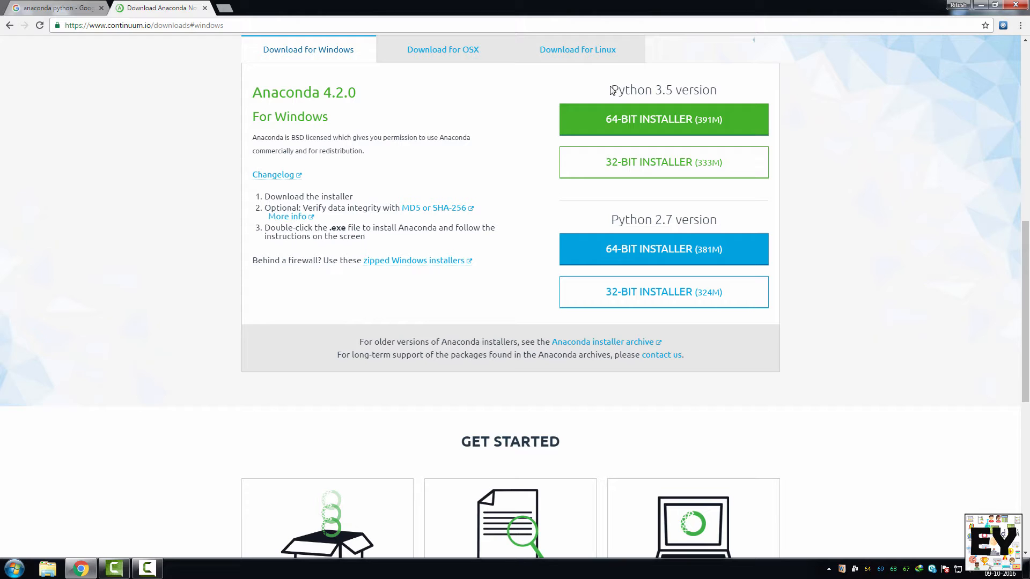
{"action": "mouse_move", "coordinate": [713, 207]}
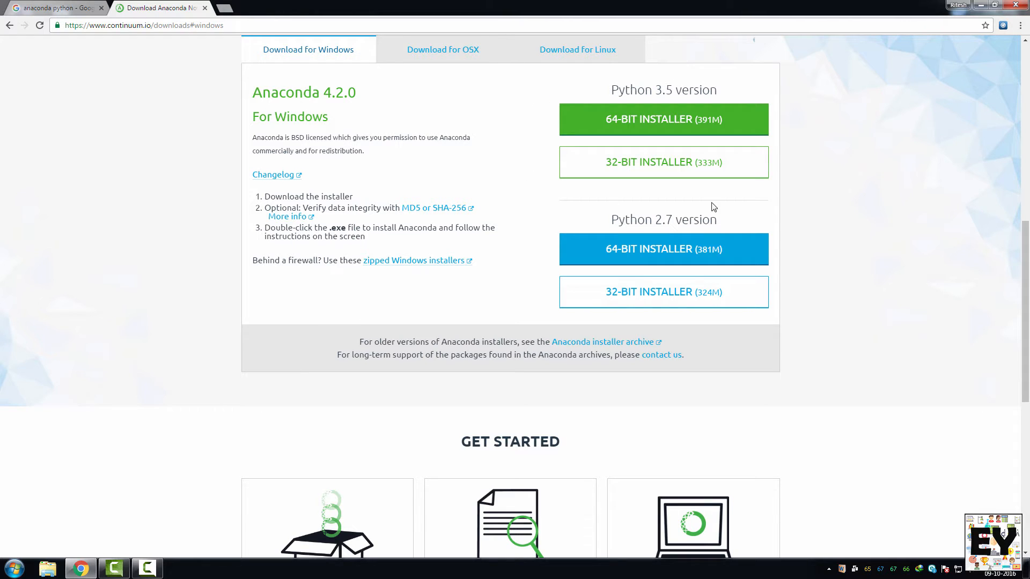
{"action": "mouse_move", "coordinate": [738, 162]}
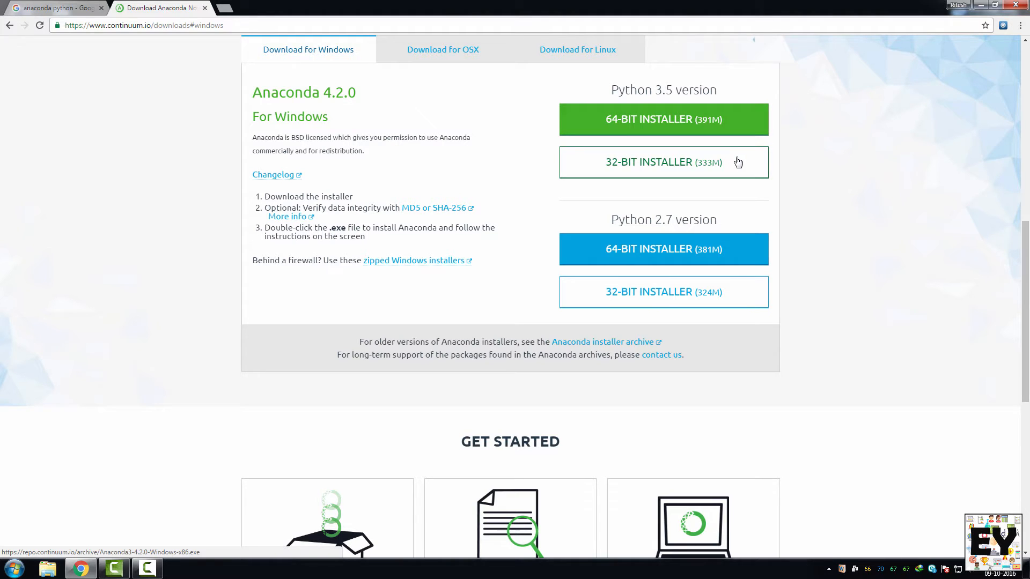
{"action": "mouse_move", "coordinate": [738, 172]}
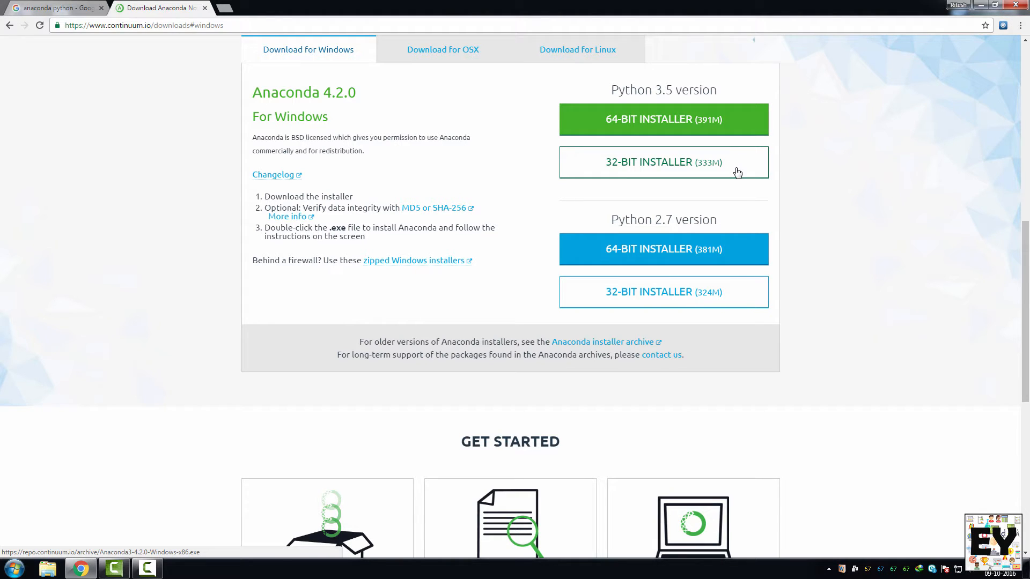
{"action": "mouse_move", "coordinate": [726, 132]}
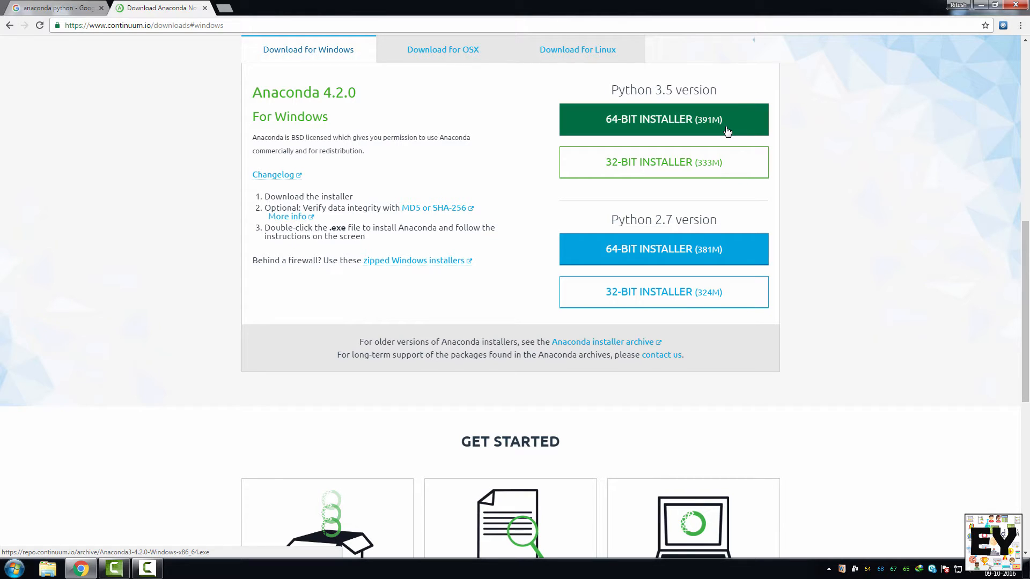
{"action": "mouse_move", "coordinate": [631, 122]}
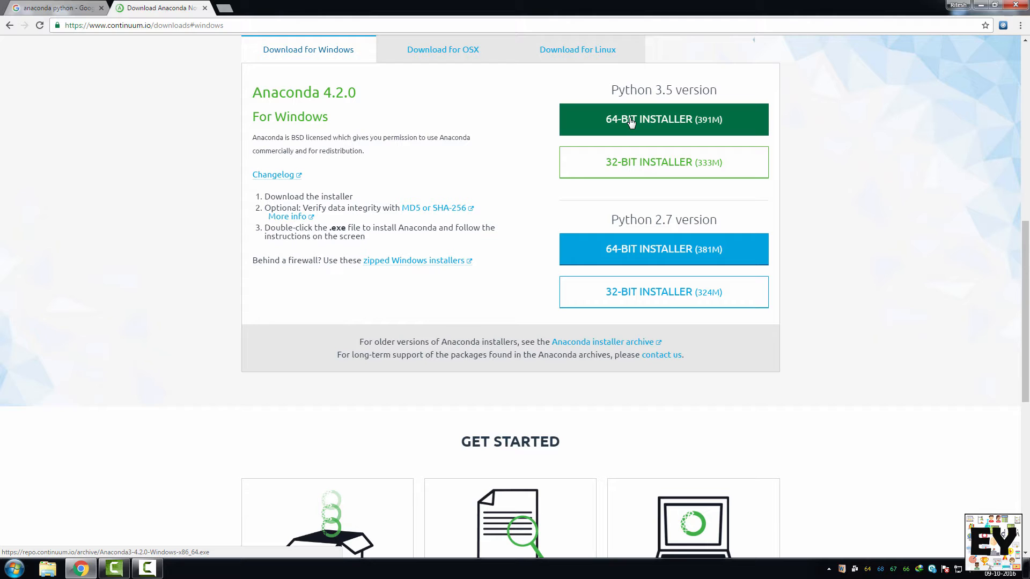
Step: Start downloading the 64-bit Python 3.5 Windows installer and dismiss the cheat sheet email offer
{"action": "left_click", "coordinate": [663, 119]}
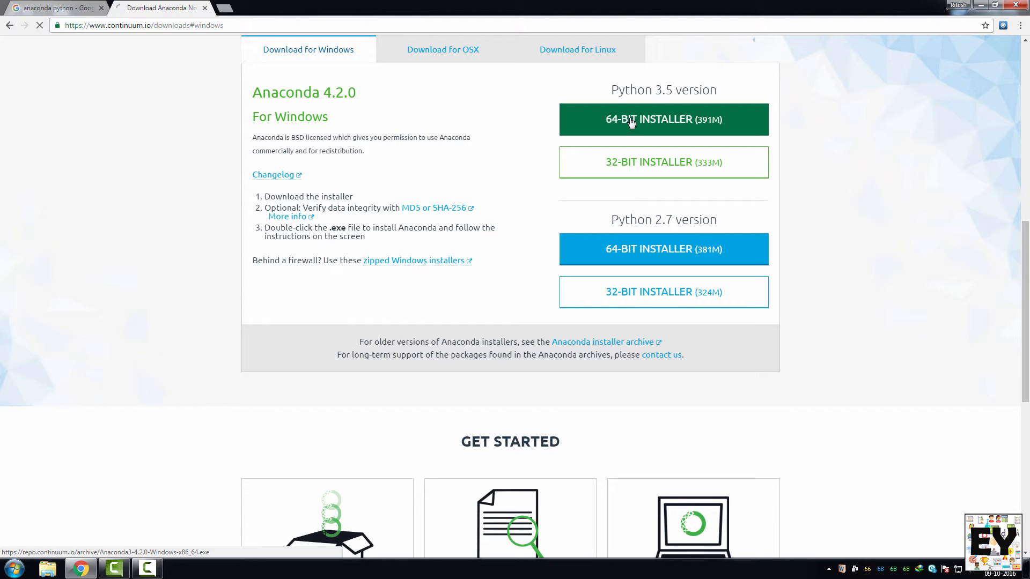
{"action": "left_click", "coordinate": [663, 119]}
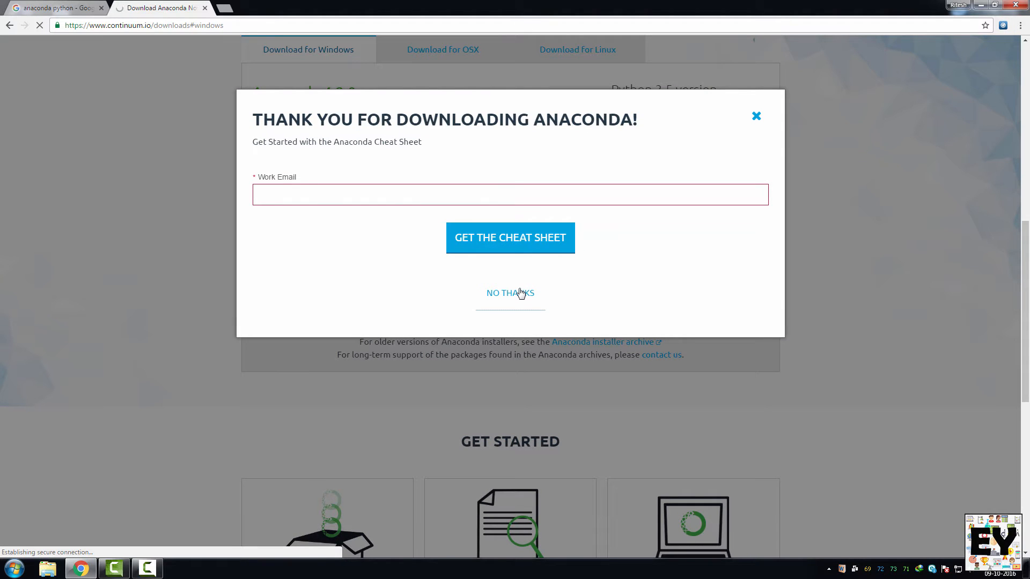
{"action": "left_click", "coordinate": [510, 293]}
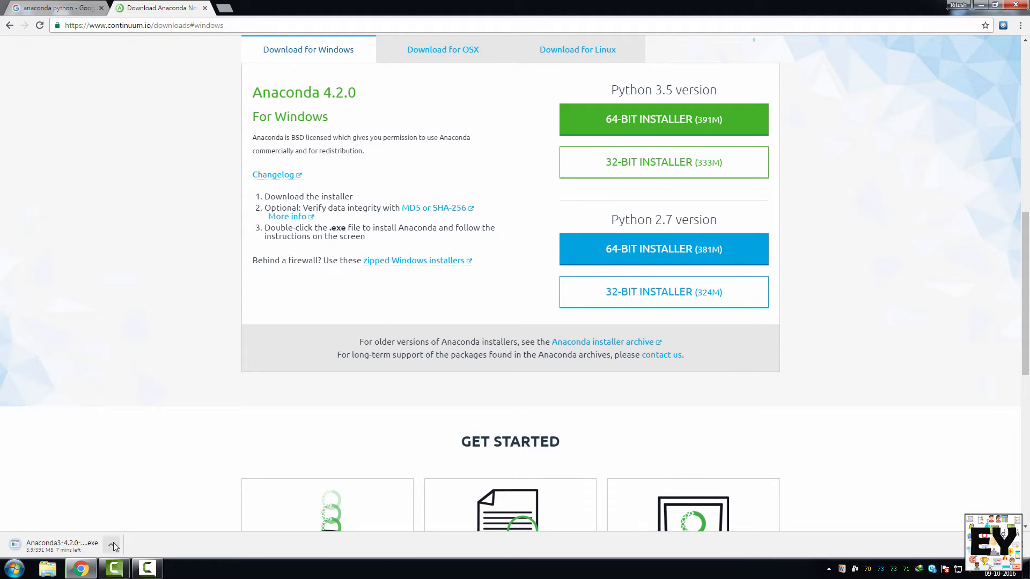
Step: Cancel the running Anaconda3 installer download from the download bar menu
{"action": "left_click", "coordinate": [111, 546]}
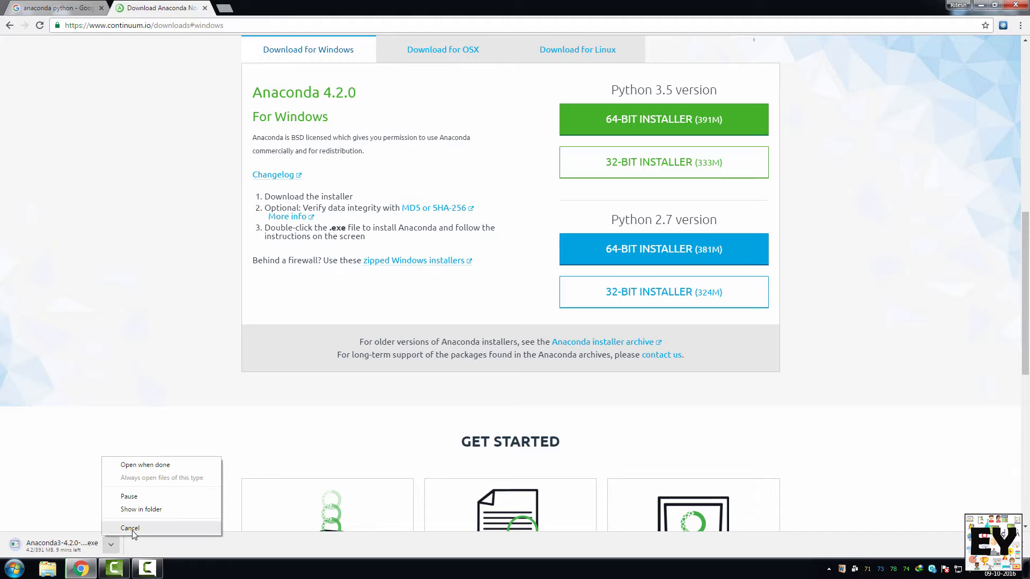
{"action": "left_click", "coordinate": [130, 528]}
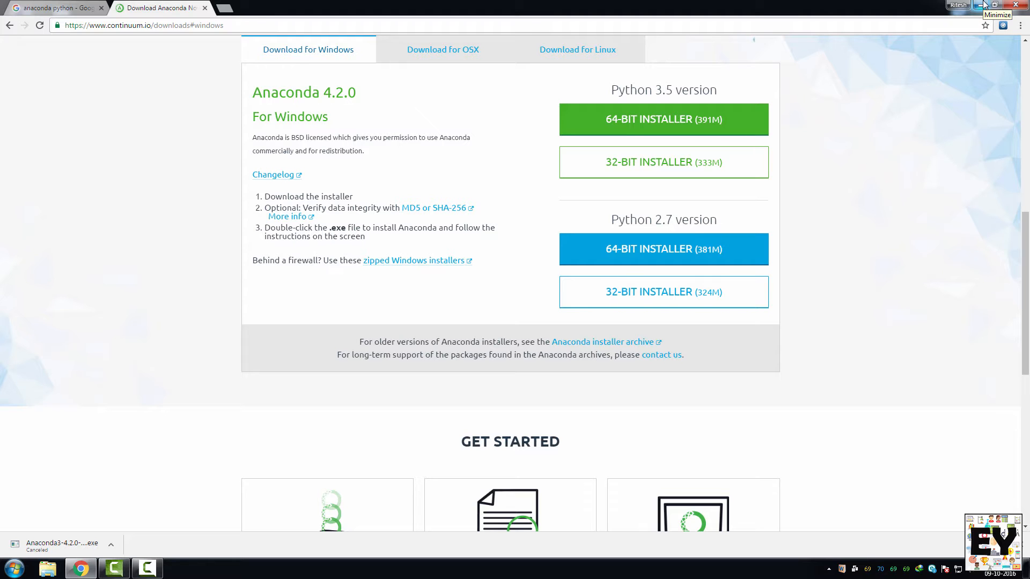
Step: Minimize Chrome and launch the Anaconda3-4.2.0-Windows-x86_64 installer from the desktop
{"action": "left_click", "coordinate": [996, 5]}
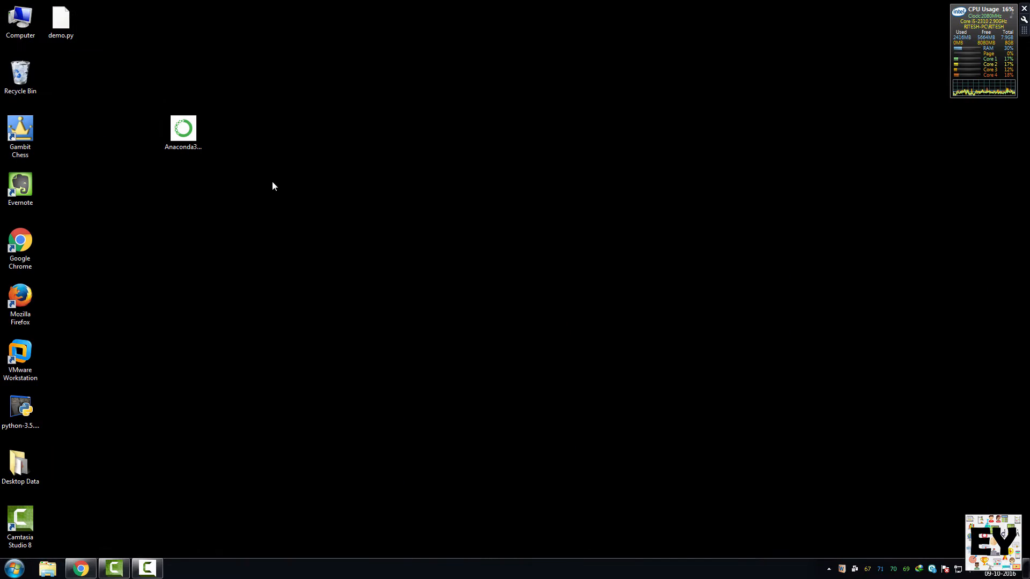
{"action": "left_click", "coordinate": [183, 131]}
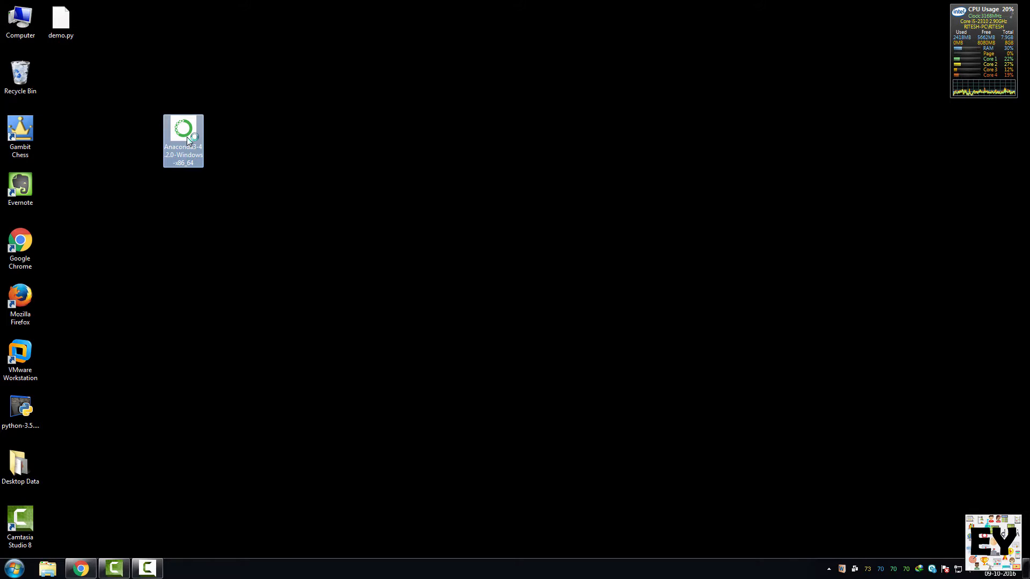
{"action": "double_click", "coordinate": [184, 129]}
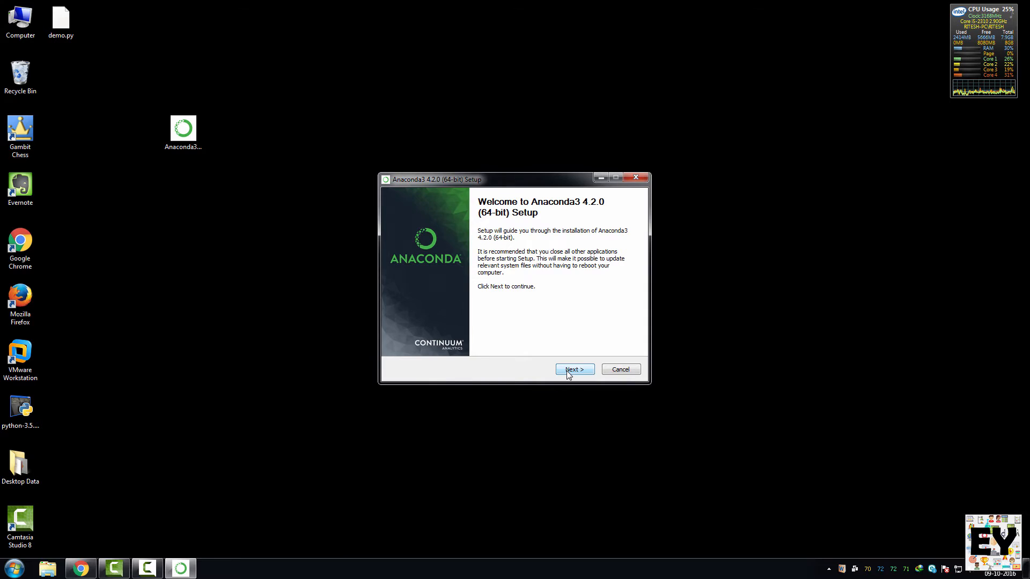
Step: Proceed through setup keeping Just Me, PATH and default Python 3.5 options, and start installing
{"action": "left_click", "coordinate": [573, 369]}
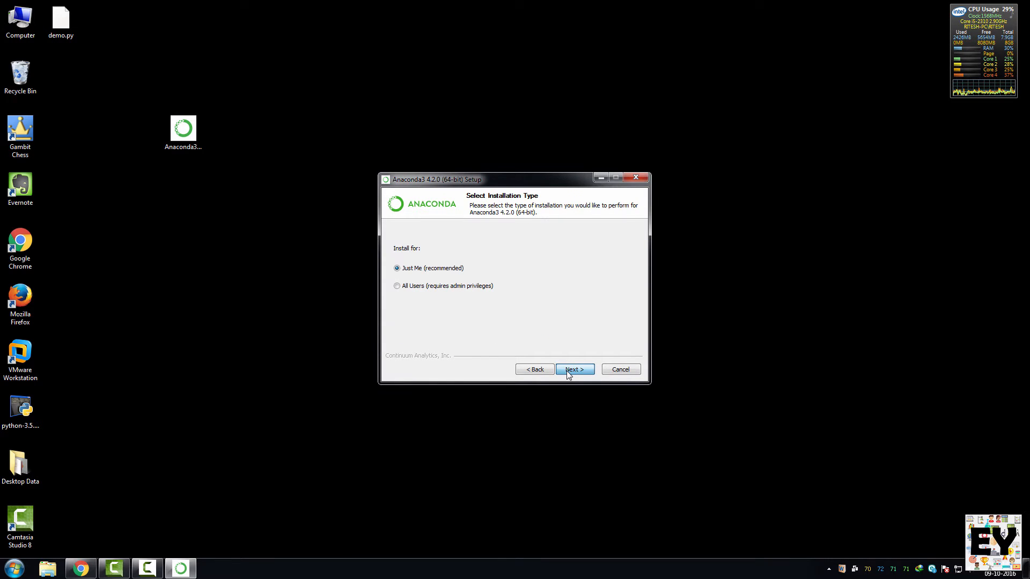
{"action": "left_click", "coordinate": [573, 367]}
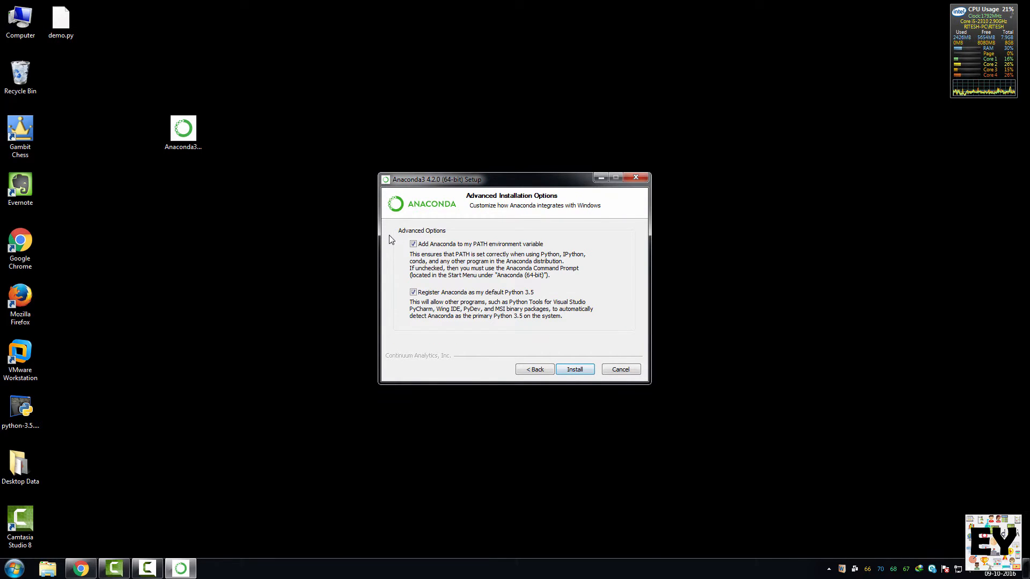
{"action": "mouse_move", "coordinate": [716, 388]}
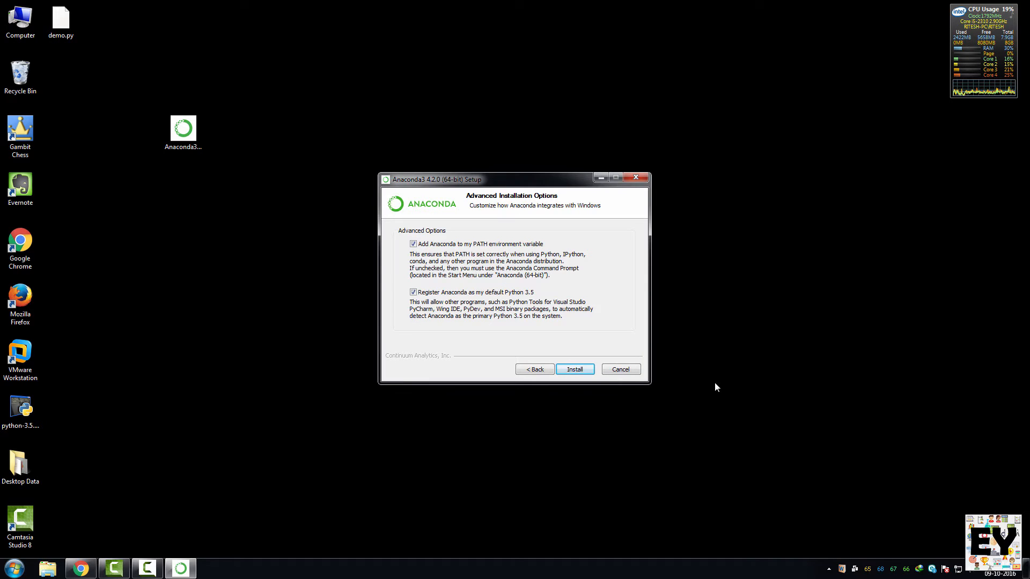
{"action": "left_click", "coordinate": [574, 368]}
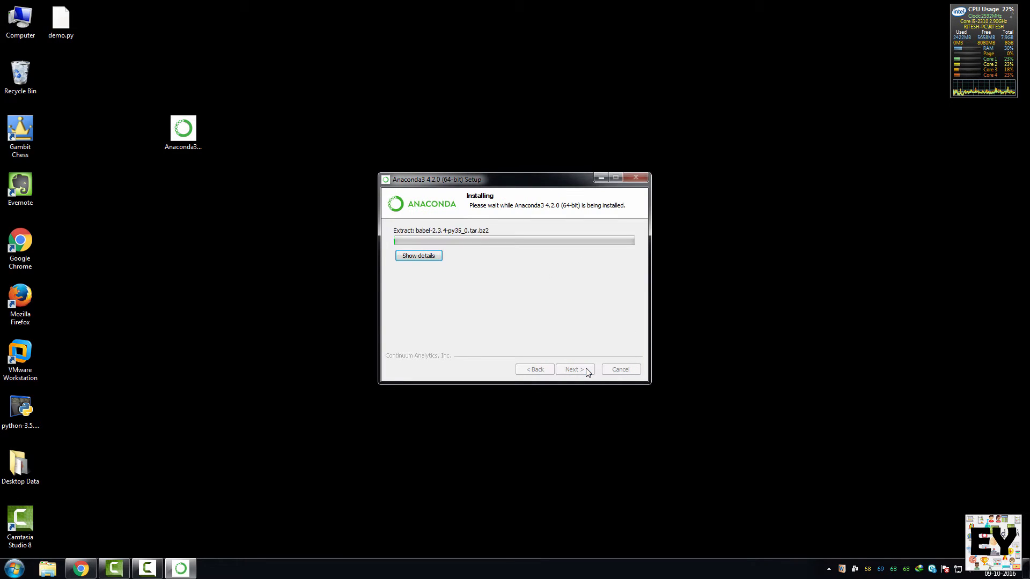
Step: After installation completes, untick 'Learn more about Anaconda Cloud' and finish setup
{"action": "left_click", "coordinate": [417, 255]}
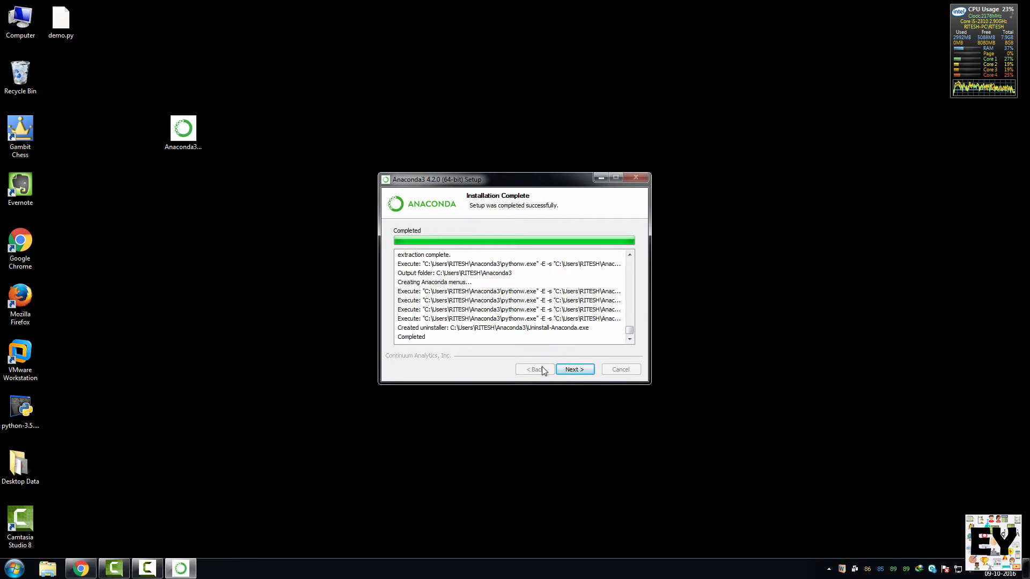
{"action": "left_click", "coordinate": [573, 369]}
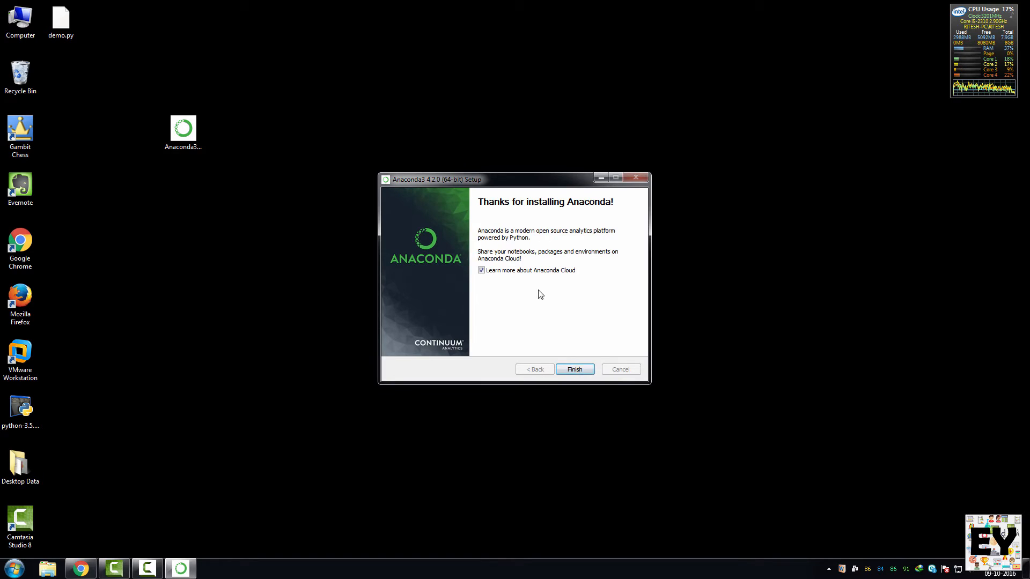
{"action": "left_click", "coordinate": [481, 271]}
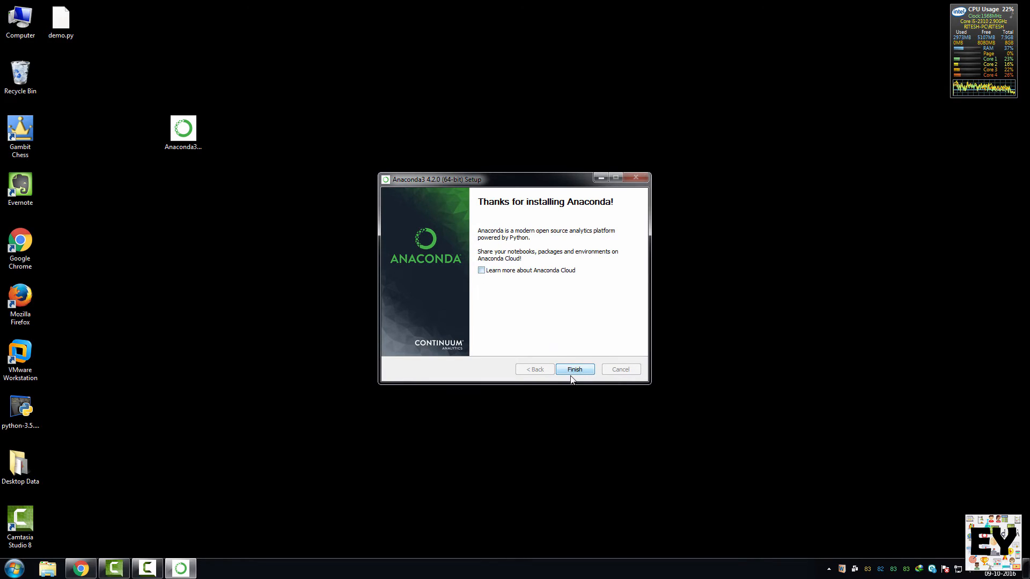
{"action": "left_click", "coordinate": [574, 369]}
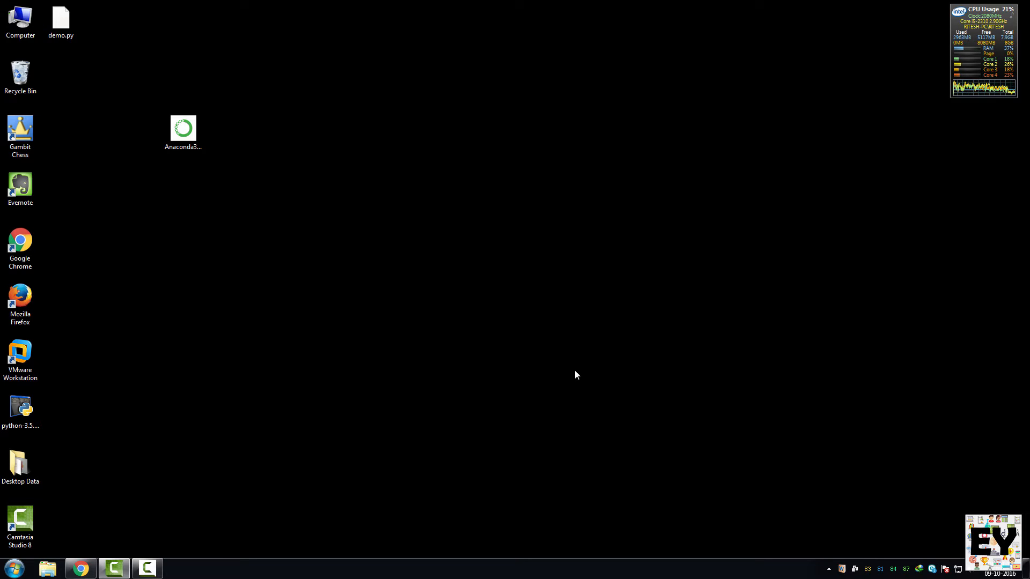
{"action": "mouse_move", "coordinate": [422, 371]}
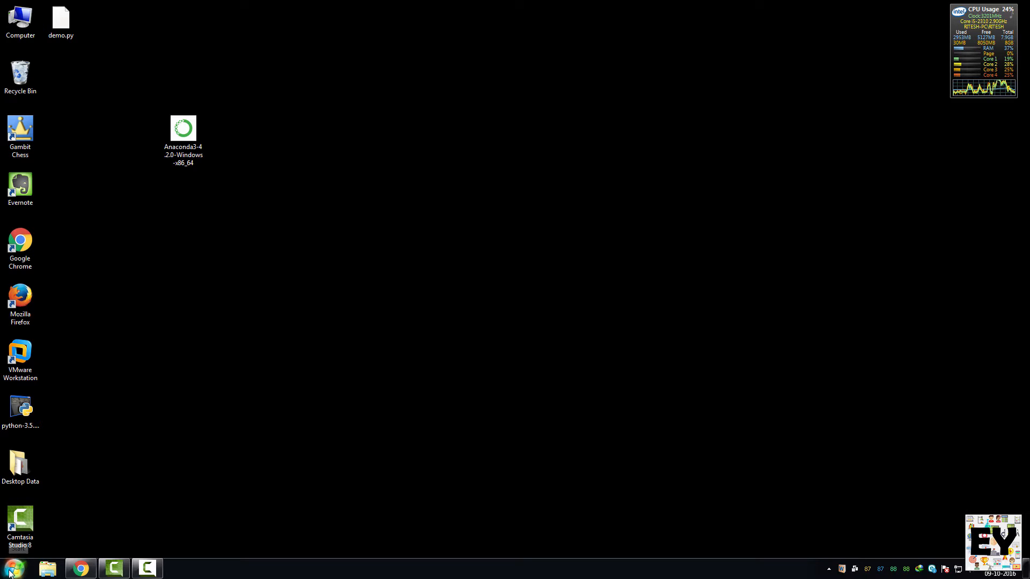
Step: Start Anaconda Navigator from the Anaconda3 (64-bit) Start menu folder
{"action": "left_click", "coordinate": [12, 569]}
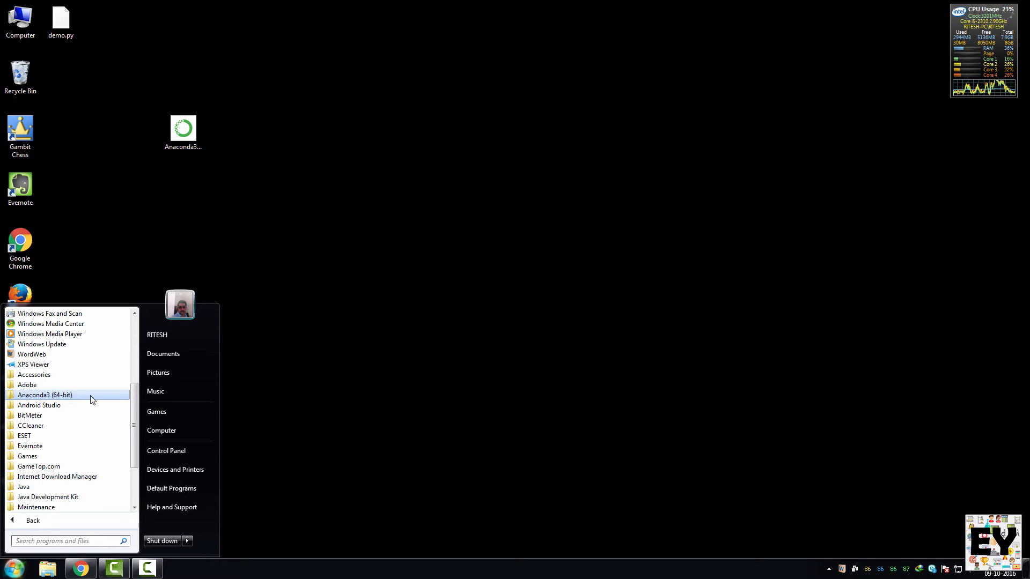
{"action": "left_click", "coordinate": [44, 394]}
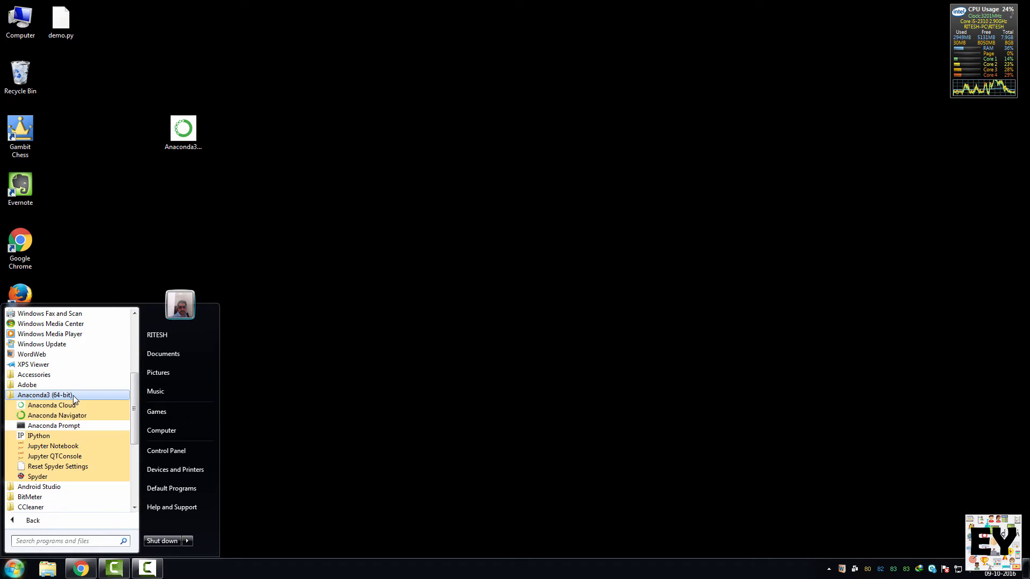
{"action": "left_click", "coordinate": [460, 262]}
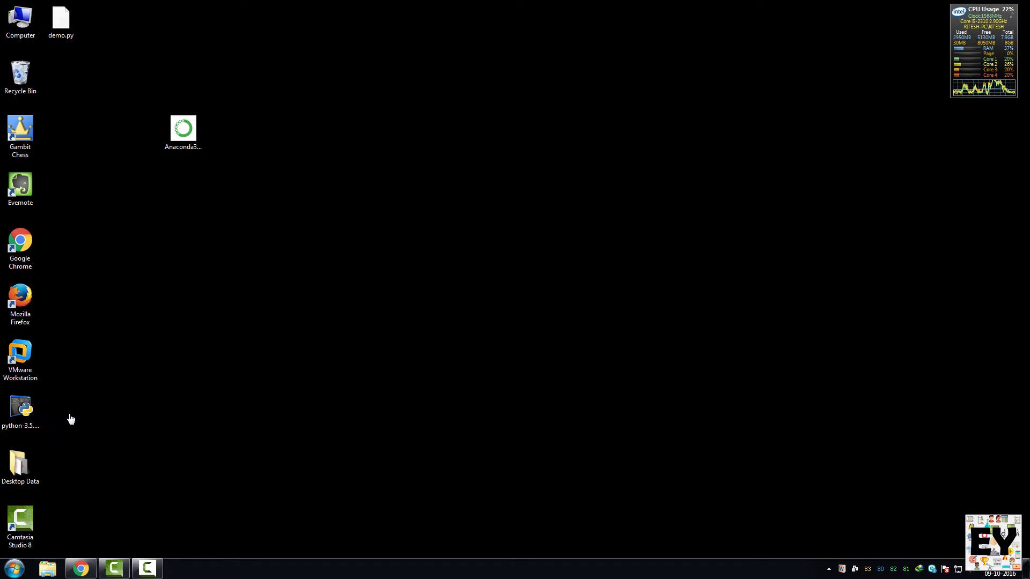
{"action": "double_click", "coordinate": [184, 128]}
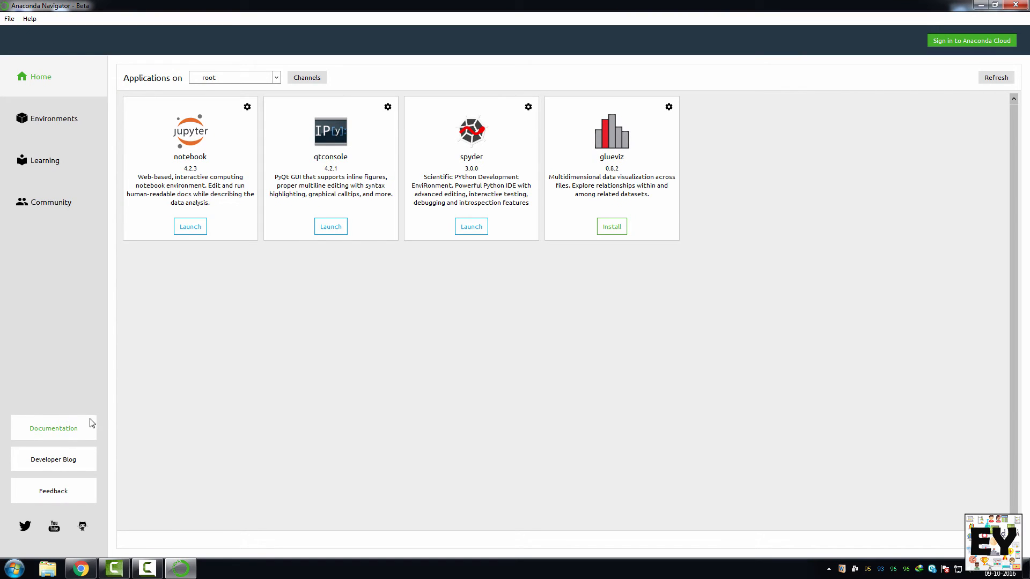
{"action": "mouse_move", "coordinate": [190, 170]}
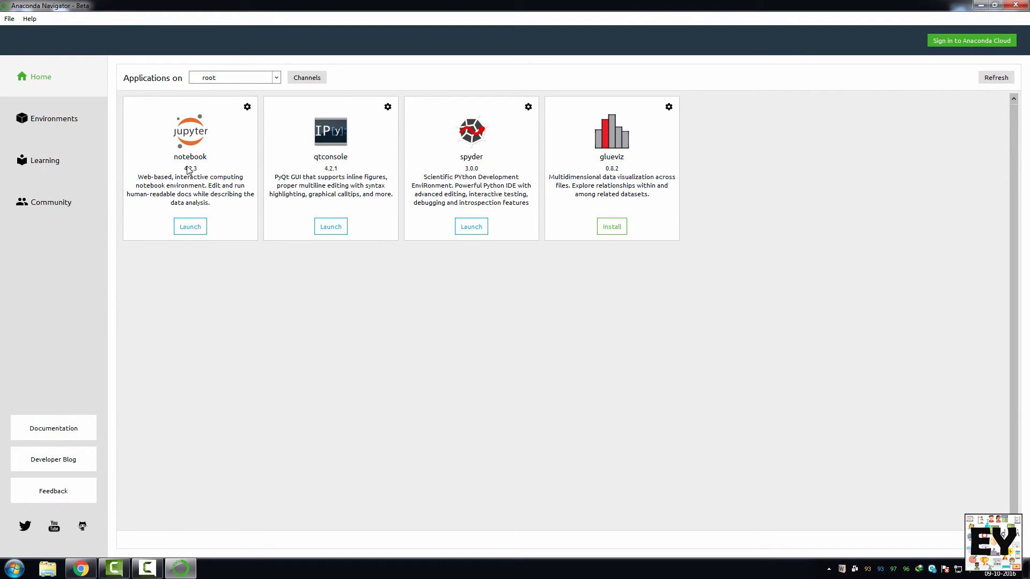
{"action": "mouse_move", "coordinate": [493, 175]}
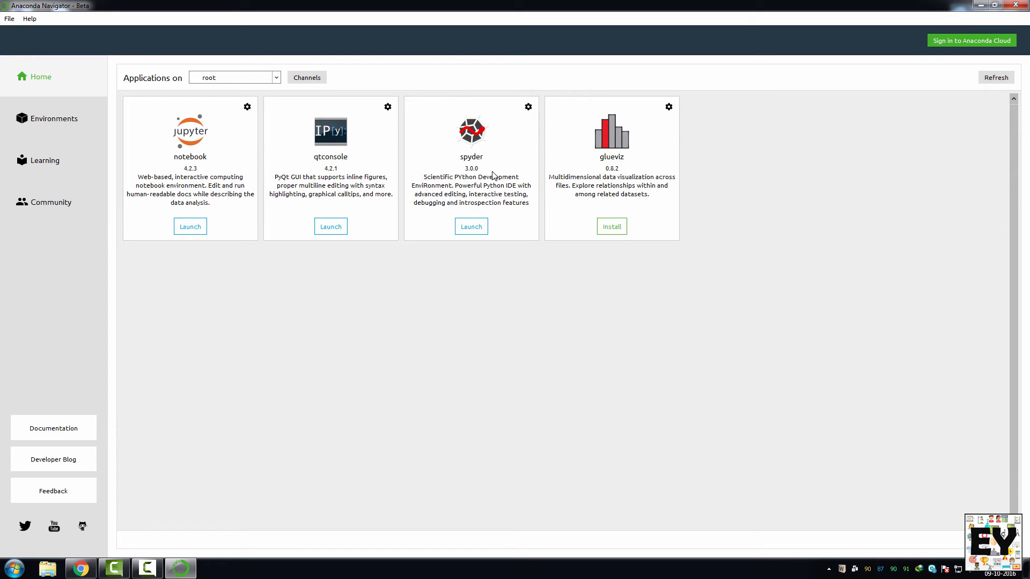
{"action": "mouse_move", "coordinate": [370, 170]}
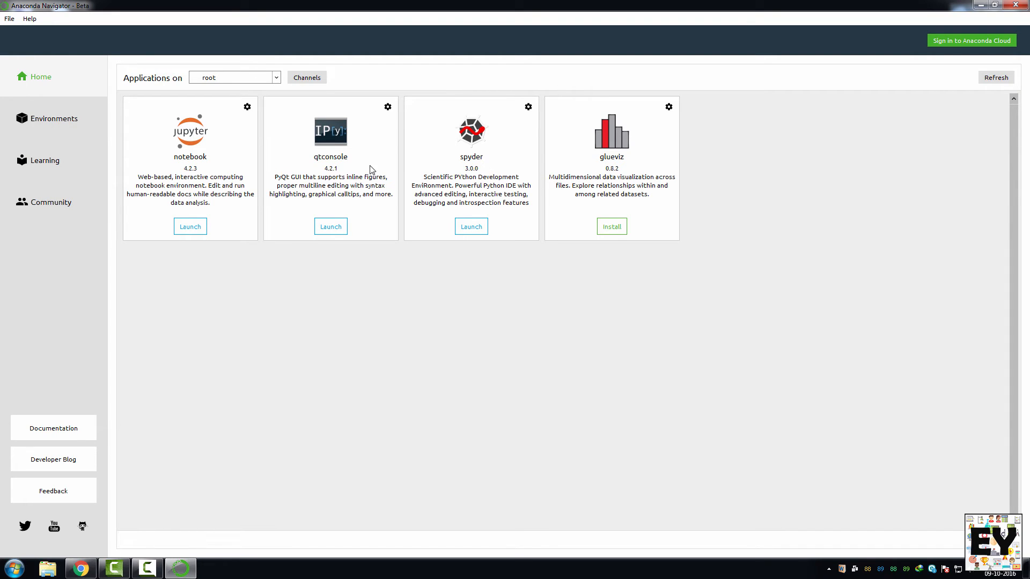
{"action": "mouse_move", "coordinate": [456, 167]}
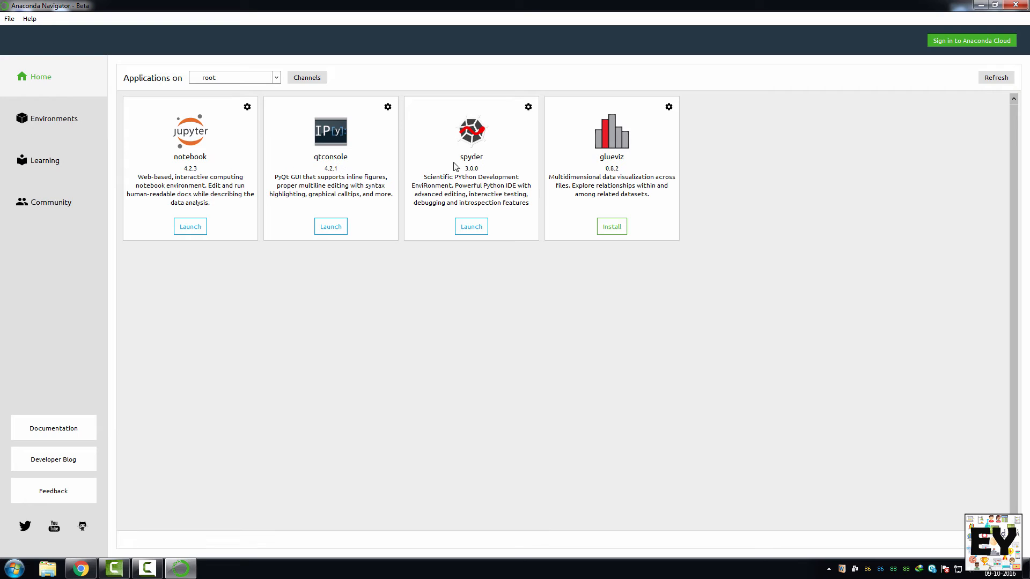
{"action": "mouse_move", "coordinate": [498, 251]}
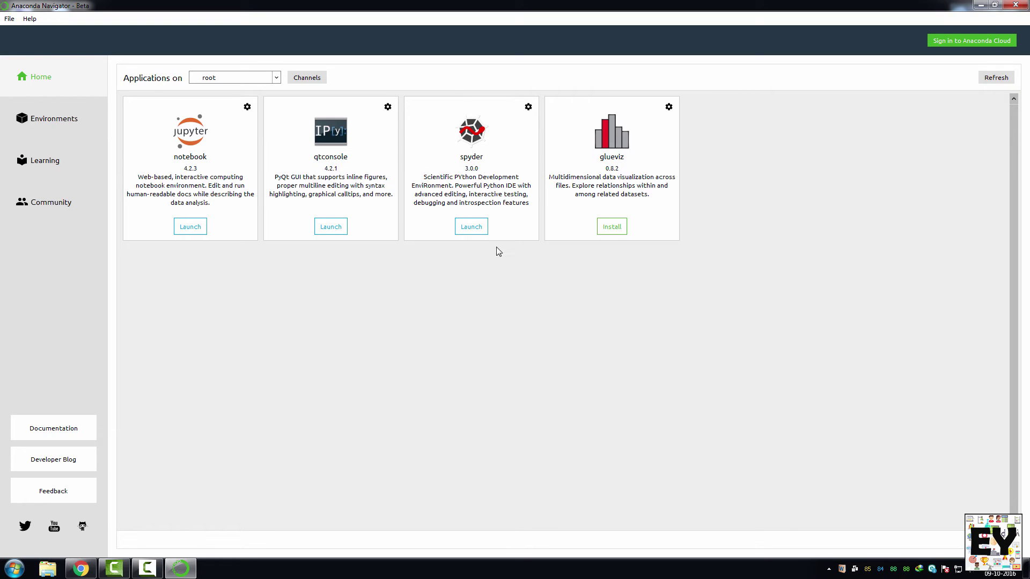
{"action": "mouse_move", "coordinate": [472, 177]}
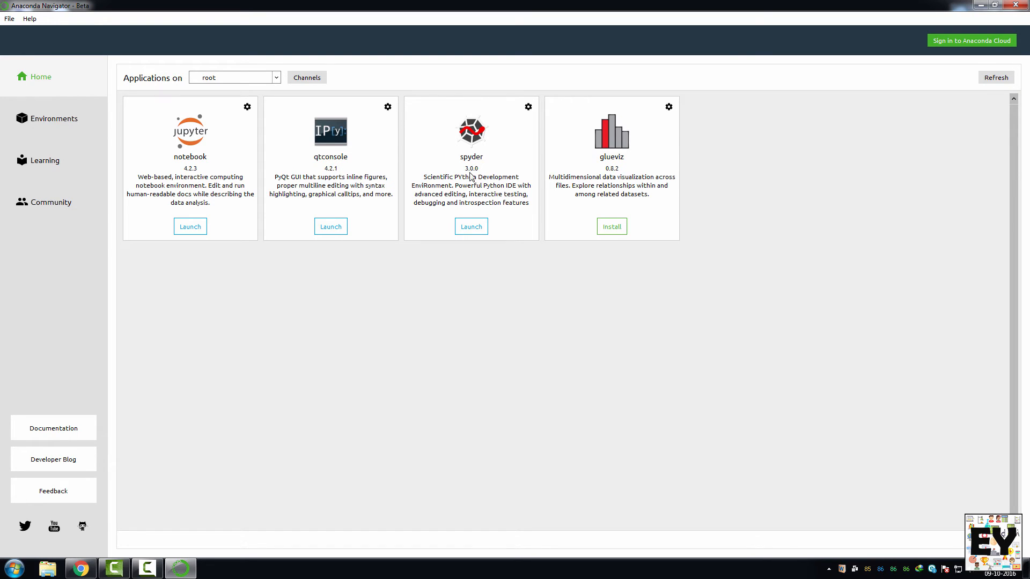
Step: Launch Spyder from its tile on the Navigator Home page
{"action": "left_click", "coordinate": [470, 226]}
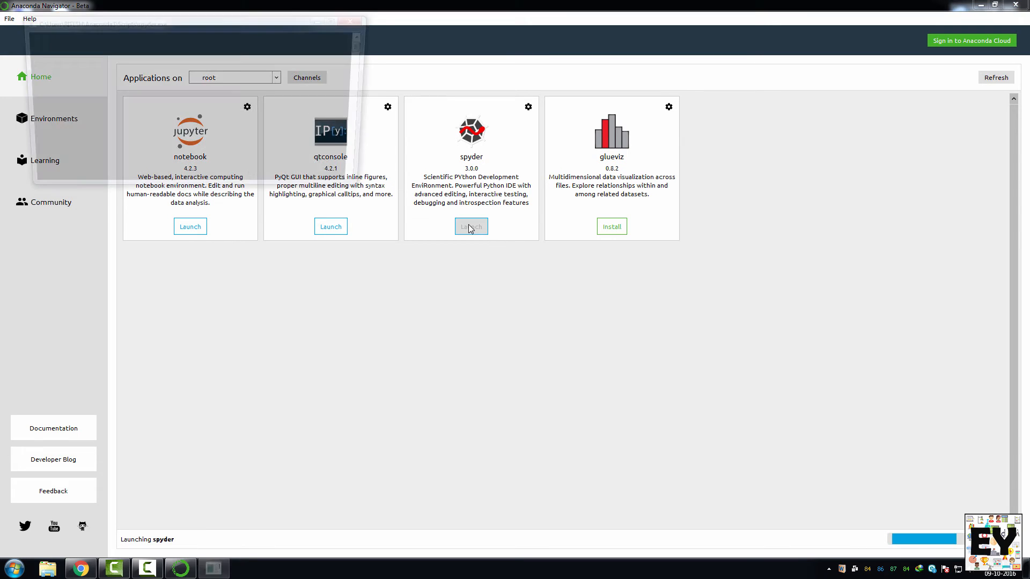
Step: Wait for Spyder to open with an empty temp.py editor and IPython console
{"action": "left_click", "coordinate": [471, 227]}
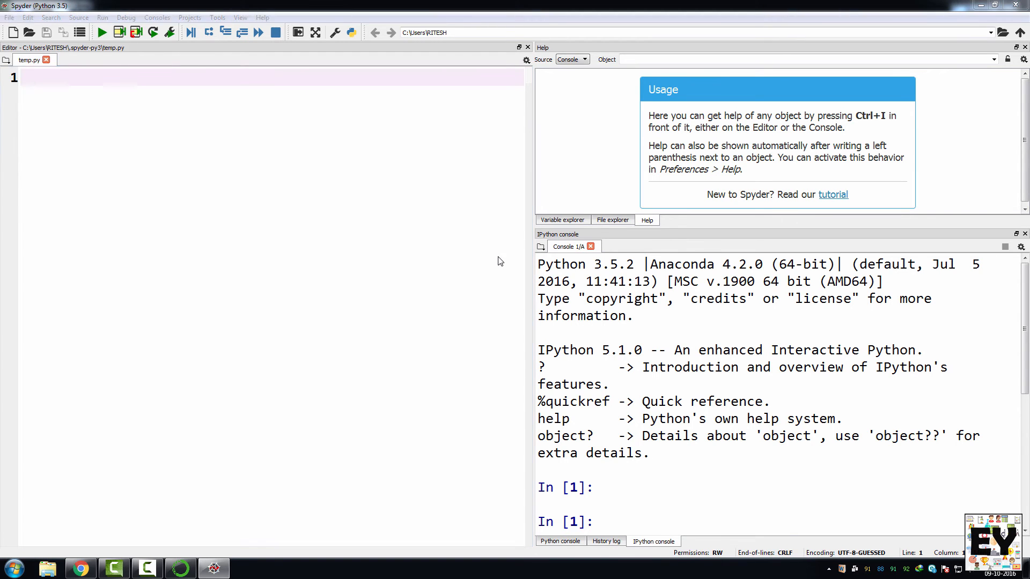
Step: Open demo.py from the Desktop in a new editor tab
{"action": "left_click", "coordinate": [31, 31]}
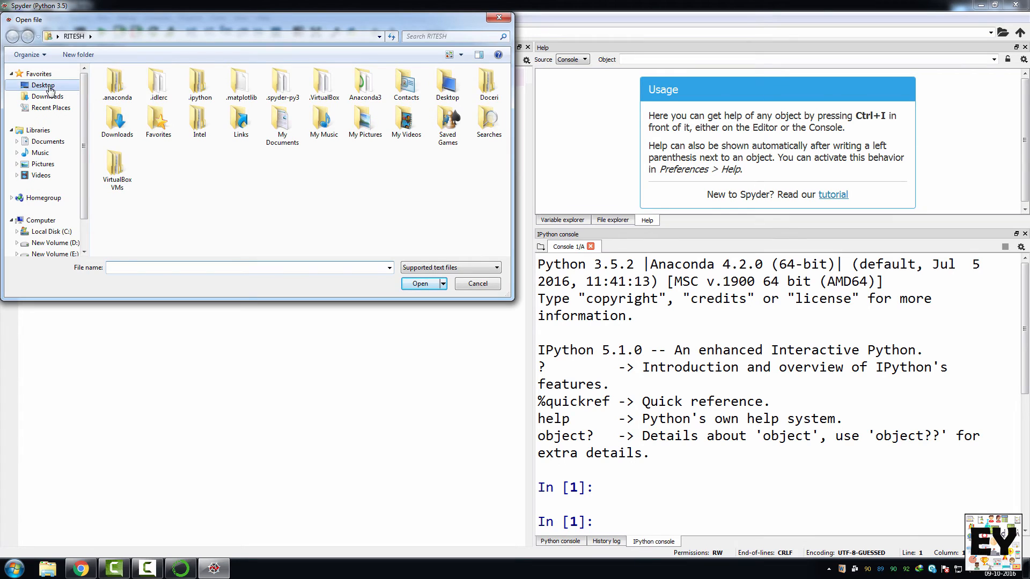
{"action": "left_click", "coordinate": [42, 84]}
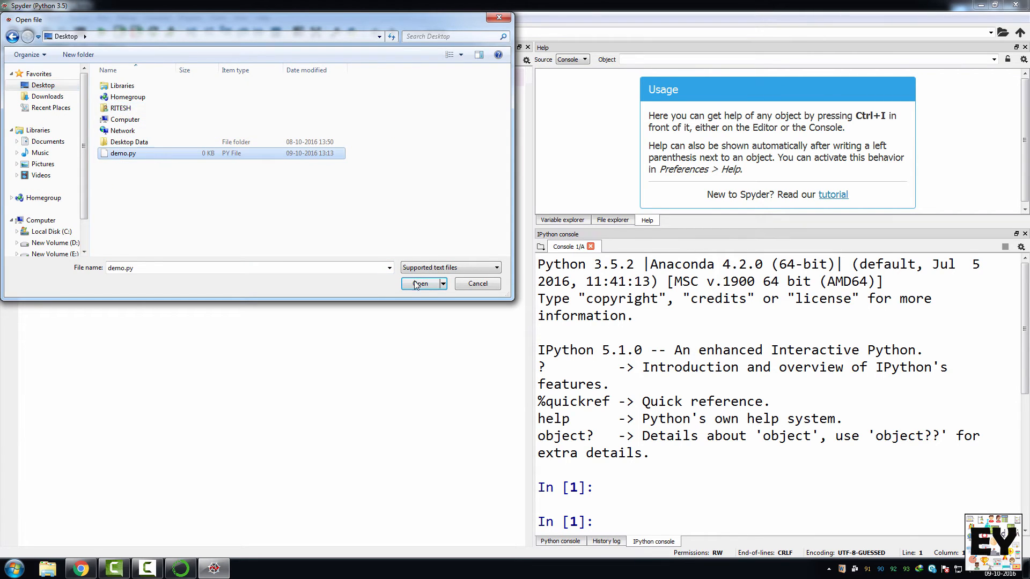
{"action": "left_click", "coordinate": [419, 283]}
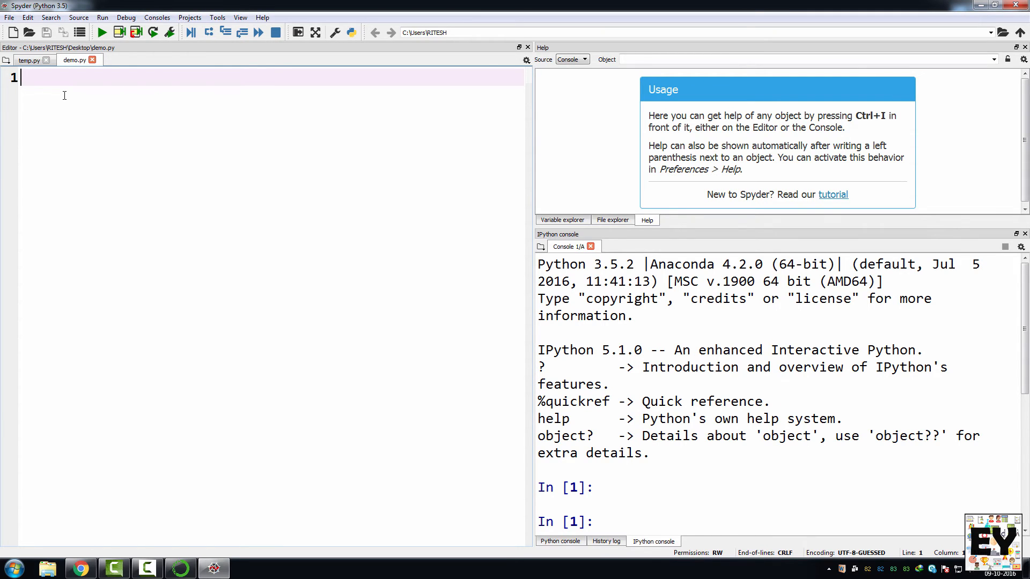
{"action": "type", "text": "import urllib"}
{"action": "type", "text": "url = \"h"}
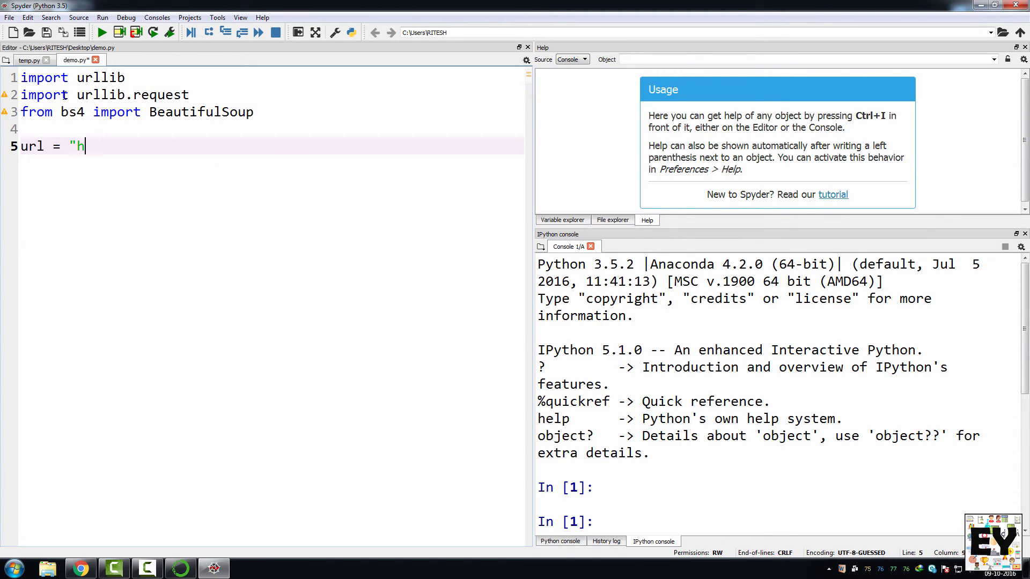
{"action": "type", "text": "ttps://www.twitter.com/twitter\""}
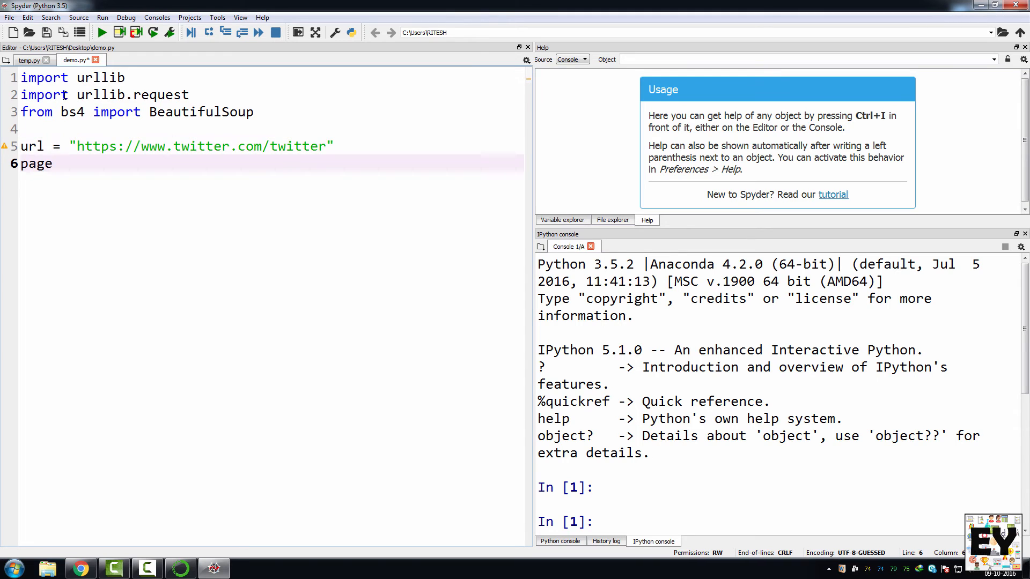
{"action": "type", "text": "= urllib.request.urlopen(url)"}
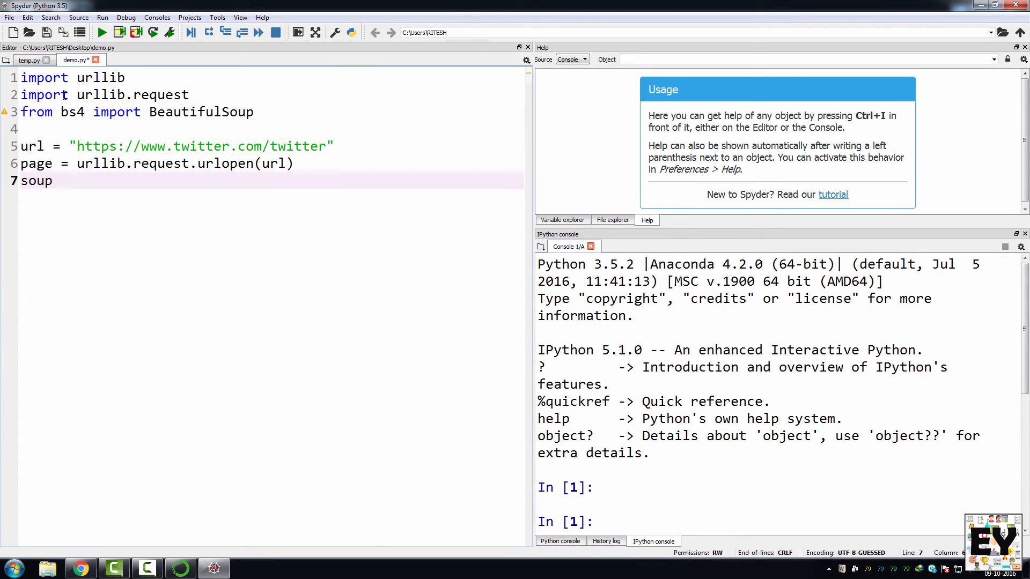
{"action": "type", "text": "= BeautifulSoup(page,\"ht\")"}
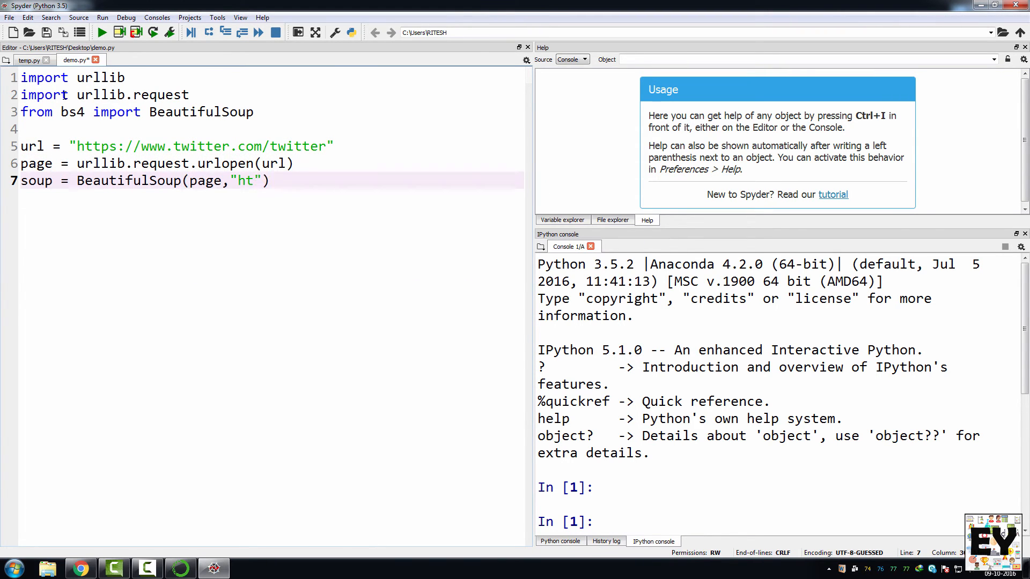
{"action": "type", "text": "ml.parser\")"}
{"action": "type", "text": "print(soup)"}
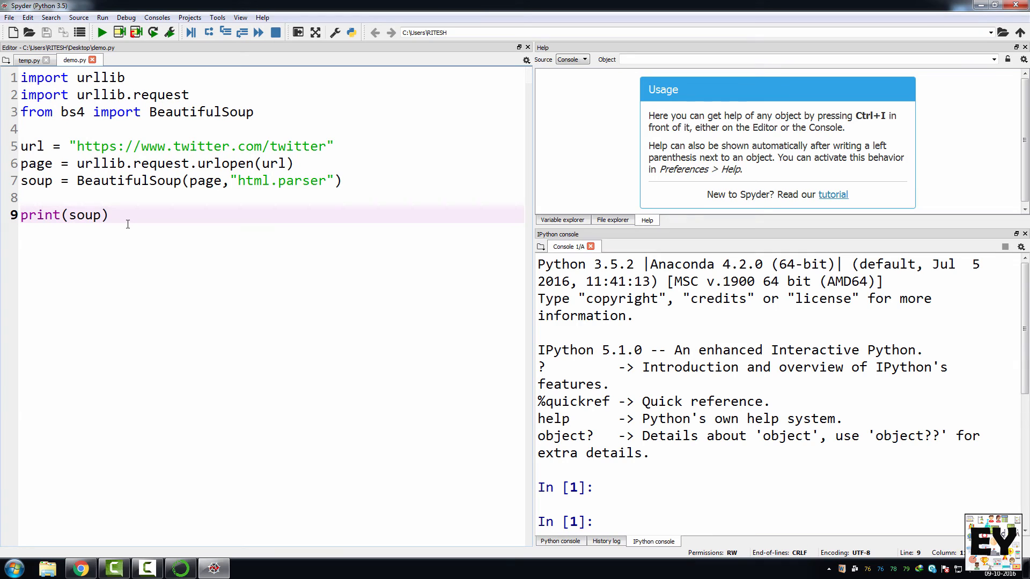
{"action": "left_click", "coordinate": [79, 146]}
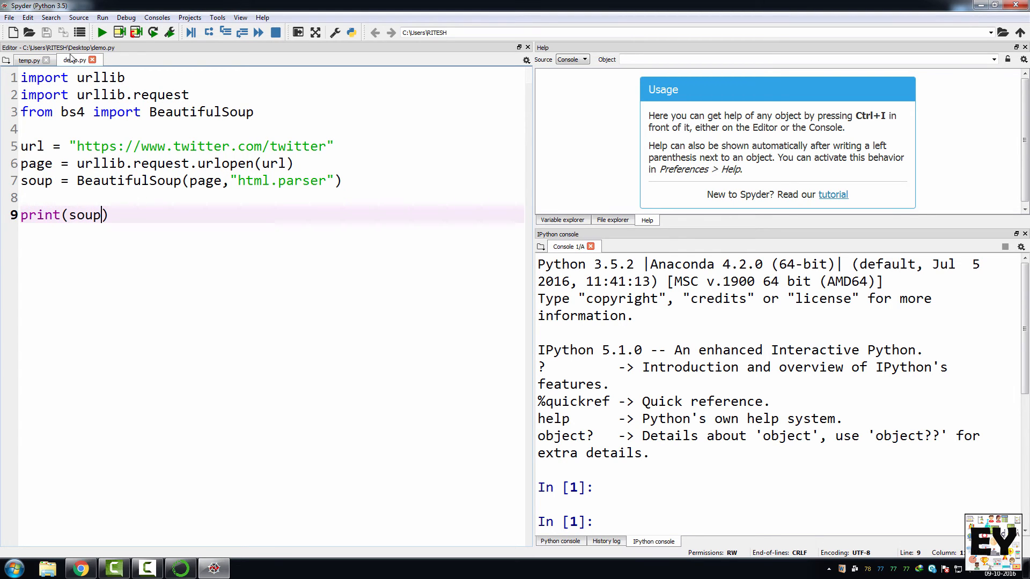
Step: Close temp.py and run demo.py via Run > Run so its HTML prints in the console
{"action": "left_click", "coordinate": [46, 60]}
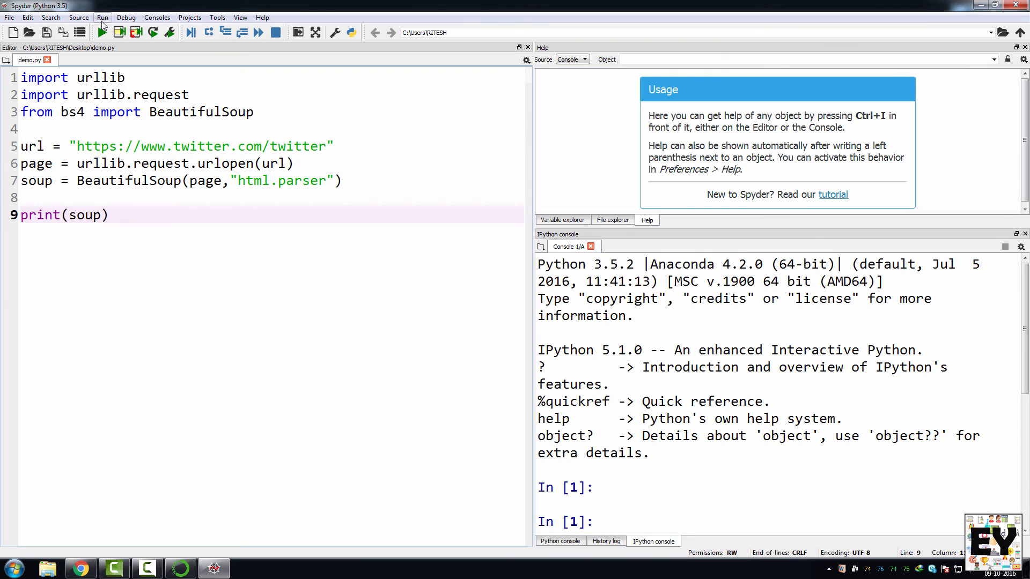
{"action": "left_click", "coordinate": [102, 18]}
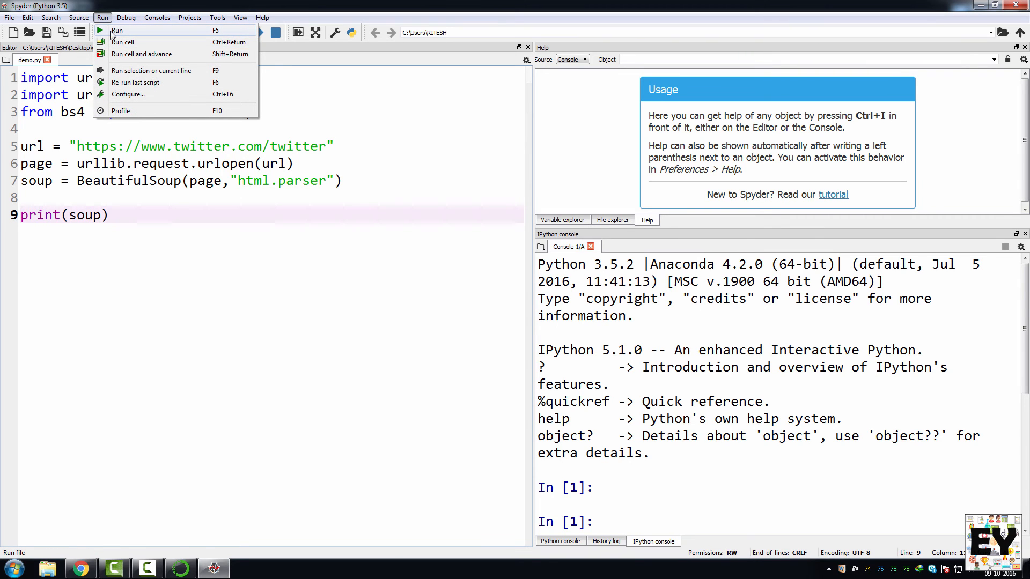
{"action": "left_click", "coordinate": [116, 30]}
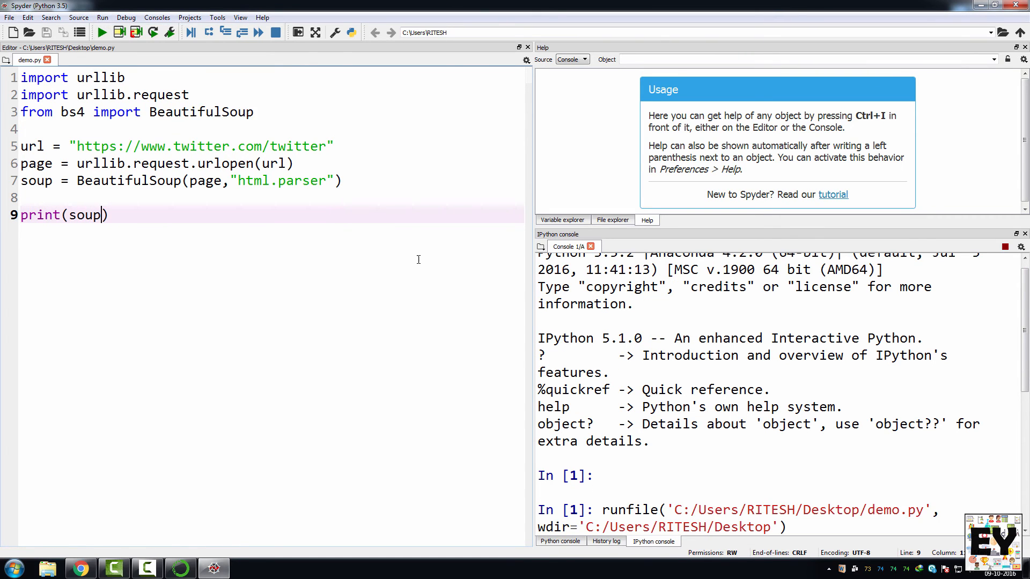
{"action": "scroll", "scroll_direction": "down", "scroll_amount": 3}
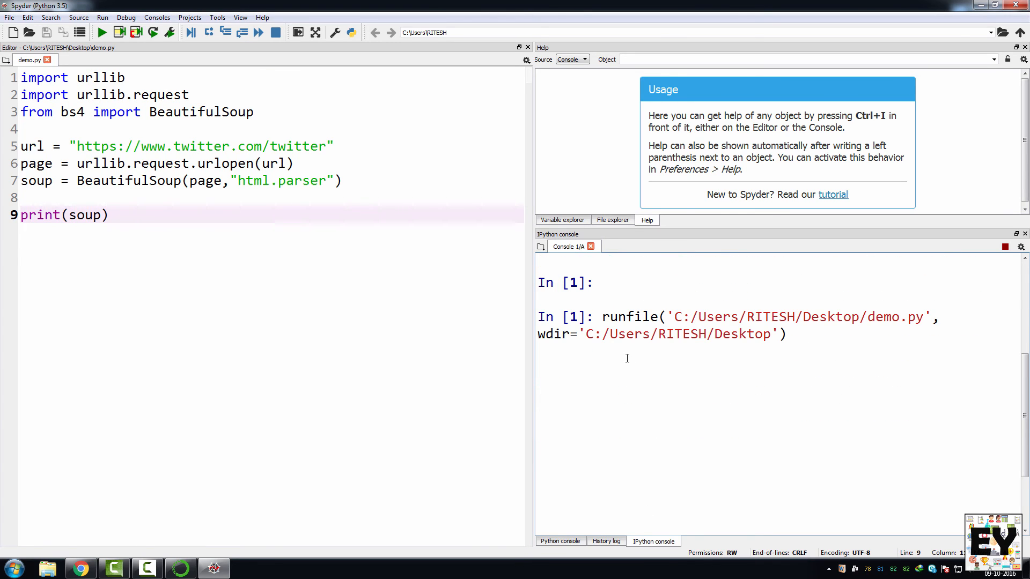
Step: Review the printed Twitter page HTML in the IPython console down to </html>
{"action": "left_click", "coordinate": [102, 32]}
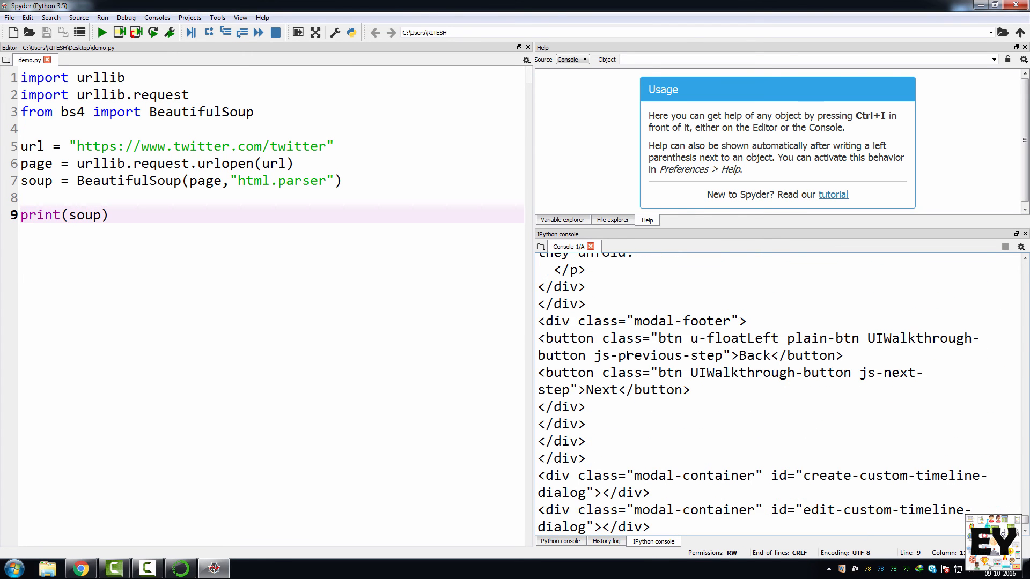
{"action": "scroll", "scroll_direction": "up", "scroll_amount": 3}
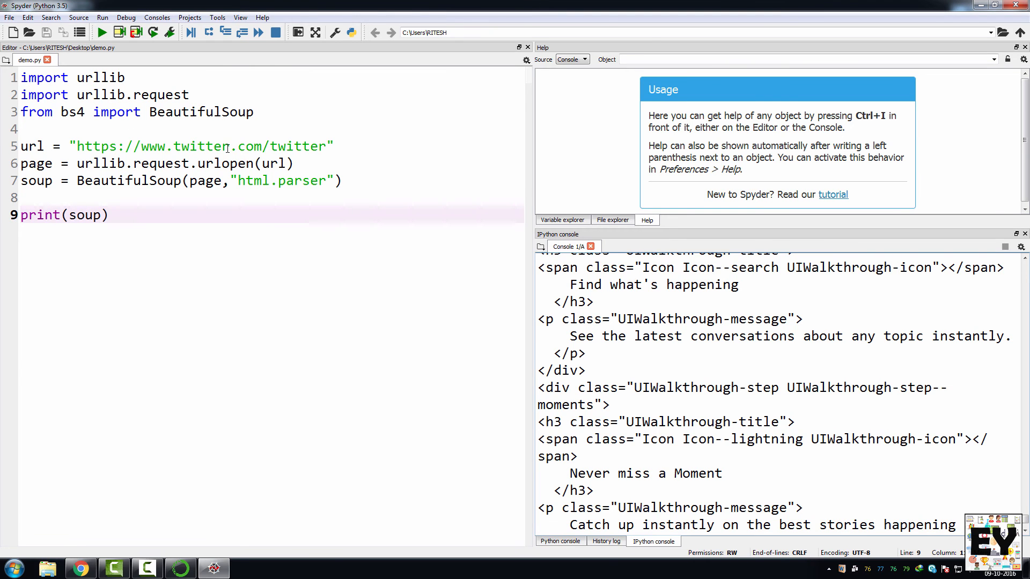
{"action": "scroll", "scroll_direction": "down", "scroll_amount": 3}
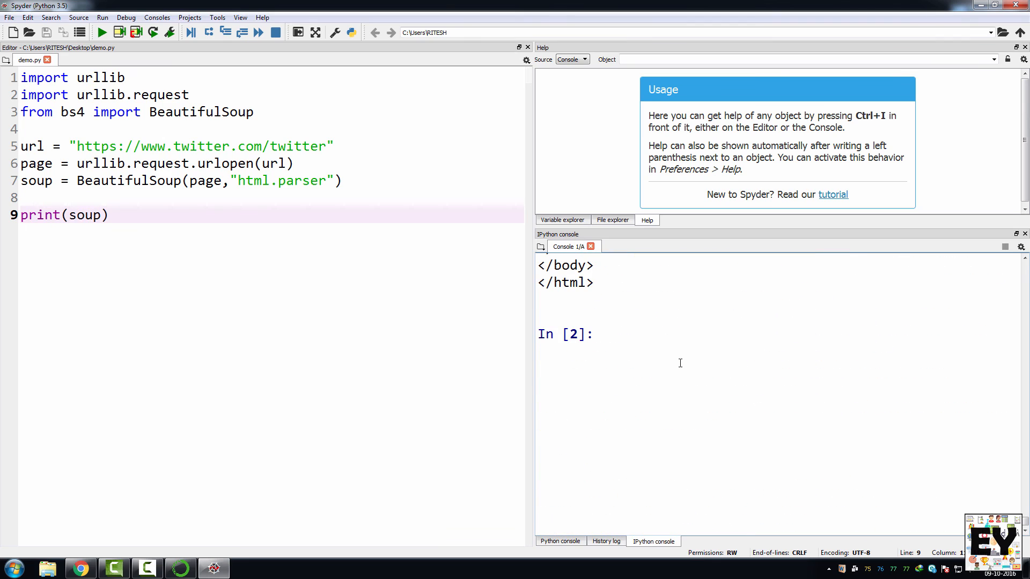
{"action": "mouse_move", "coordinate": [165, 283]}
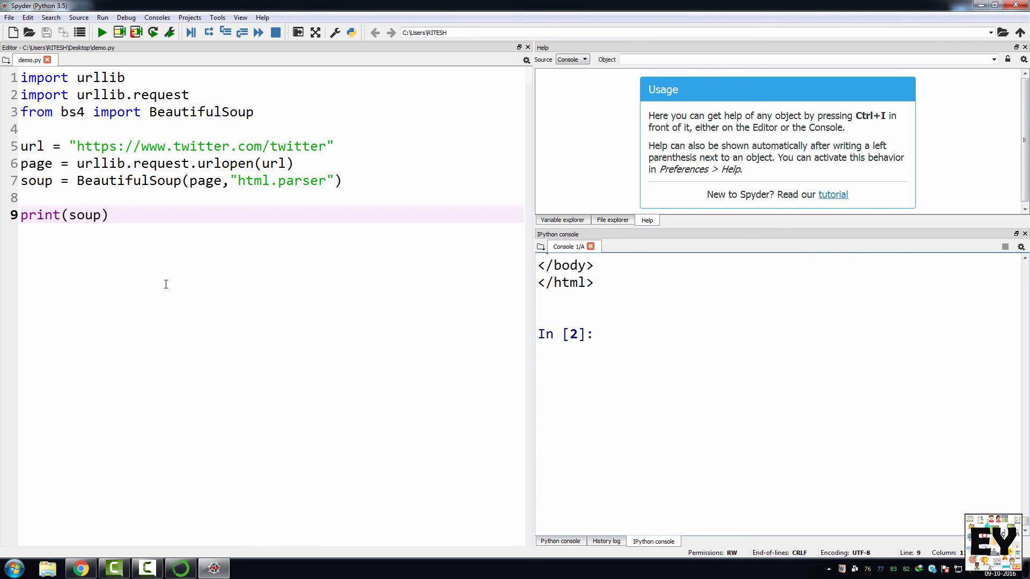